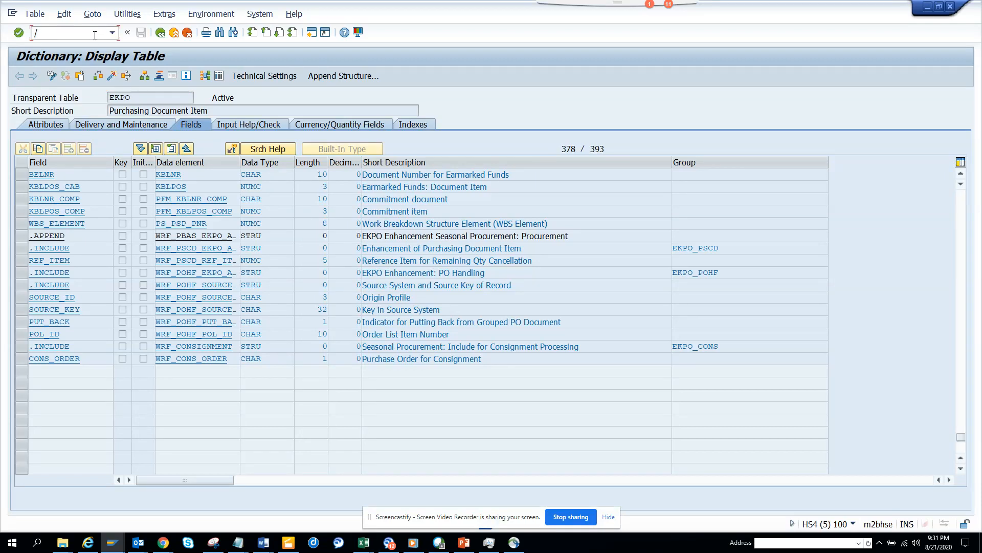
Enter /nse38 to leave the EKPO field list for the ABAP Editor
text(nse)
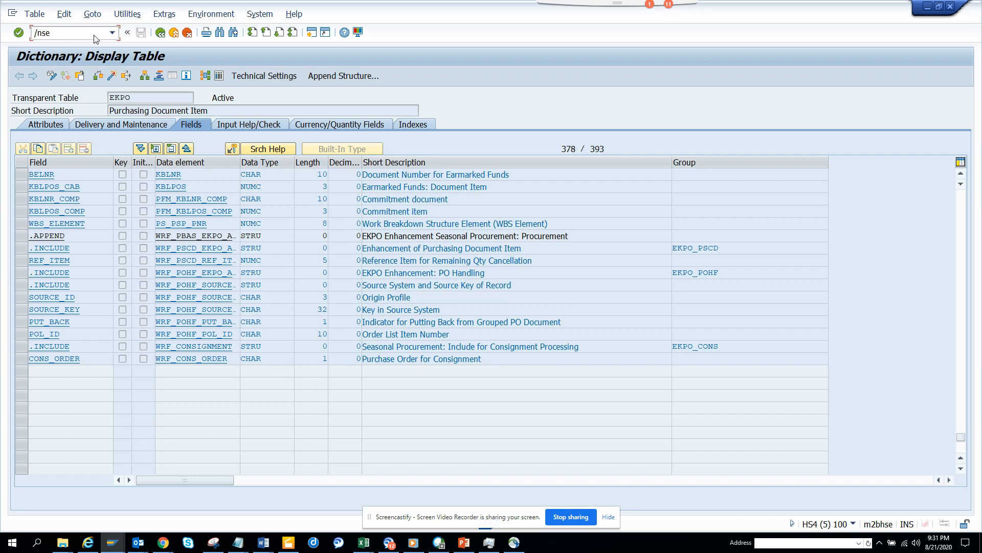
text(38)
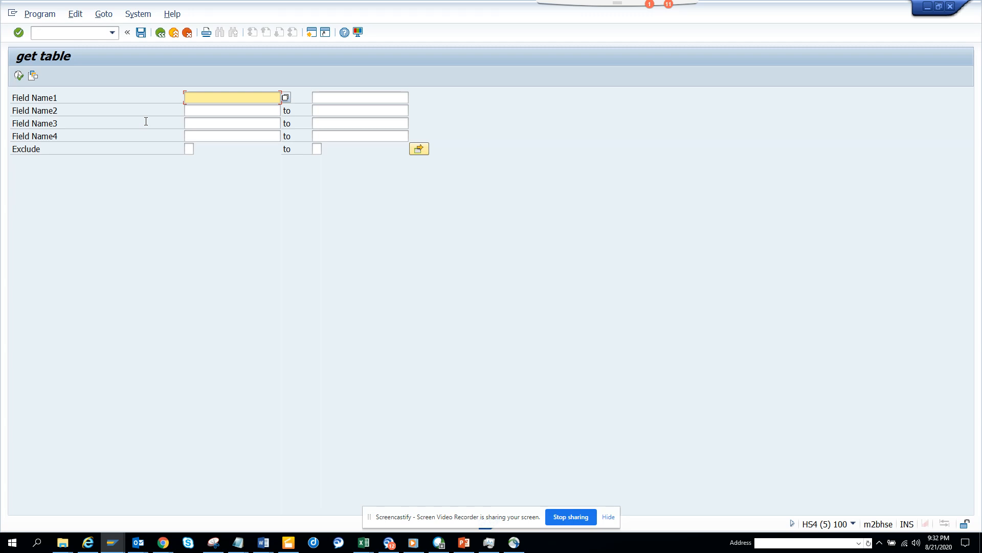
mouse_move(223, 98)
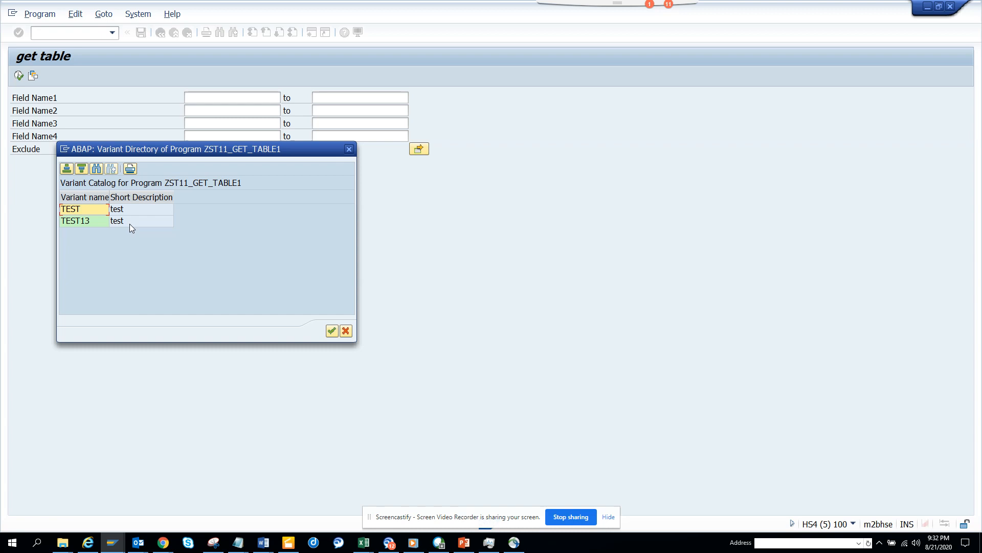
mouse_move(140, 224)
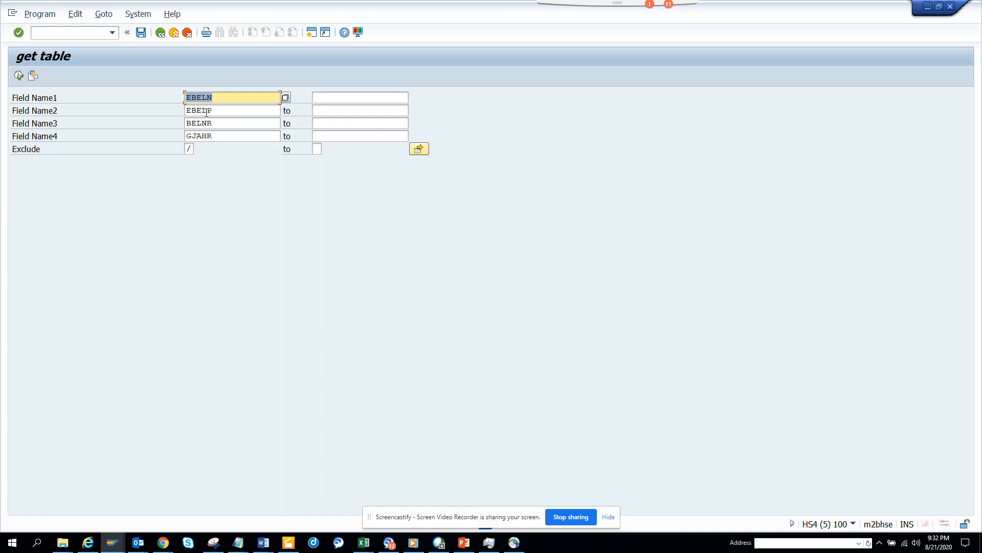
mouse_move(206, 123)
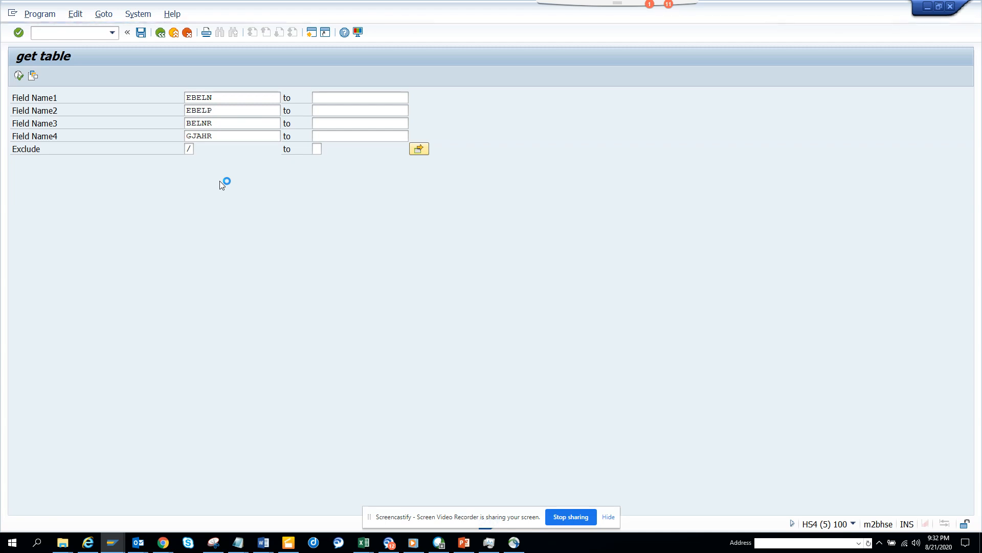
Run the get table report listing ACCTIT, BSEG and COEP, then open SE11 in another session
click(19, 75)
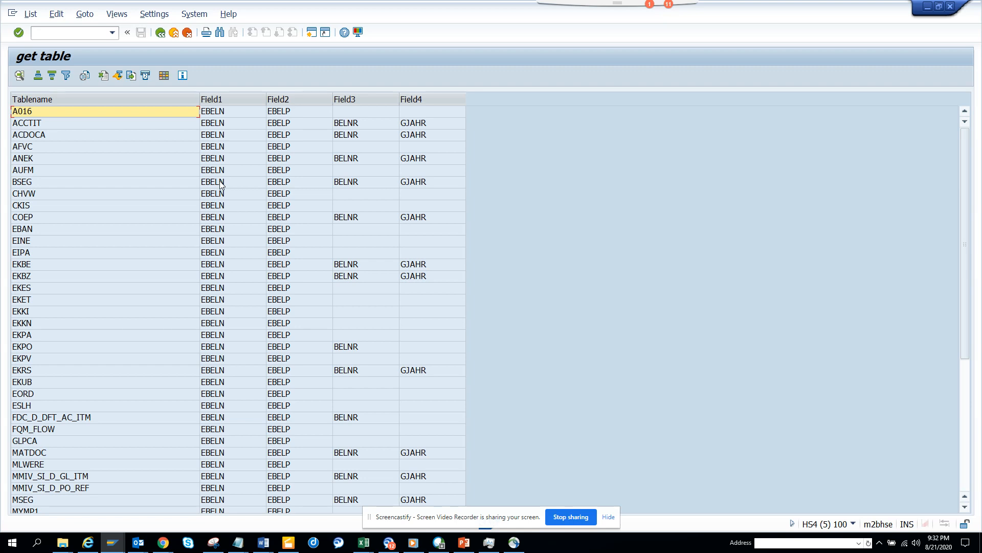
mouse_move(231, 192)
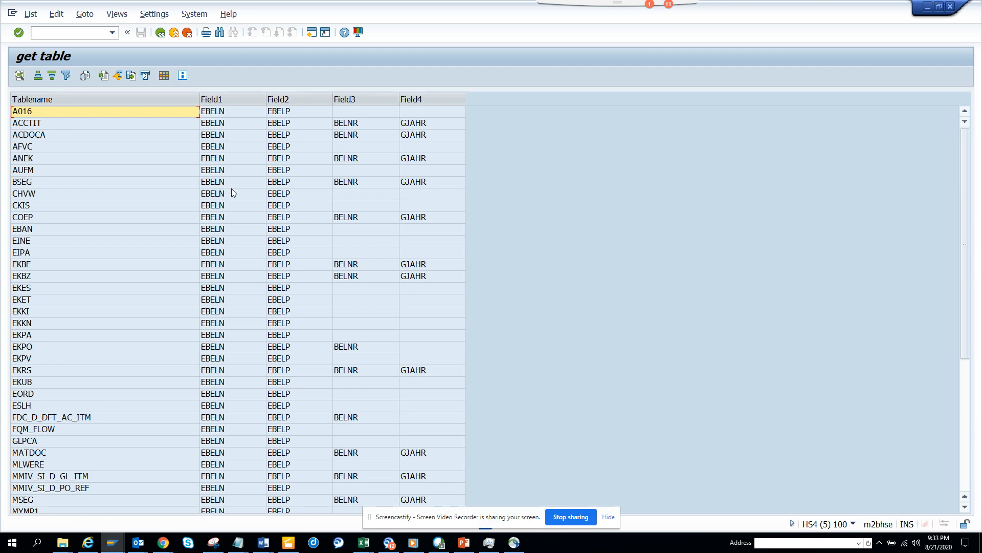
mouse_move(92, 160)
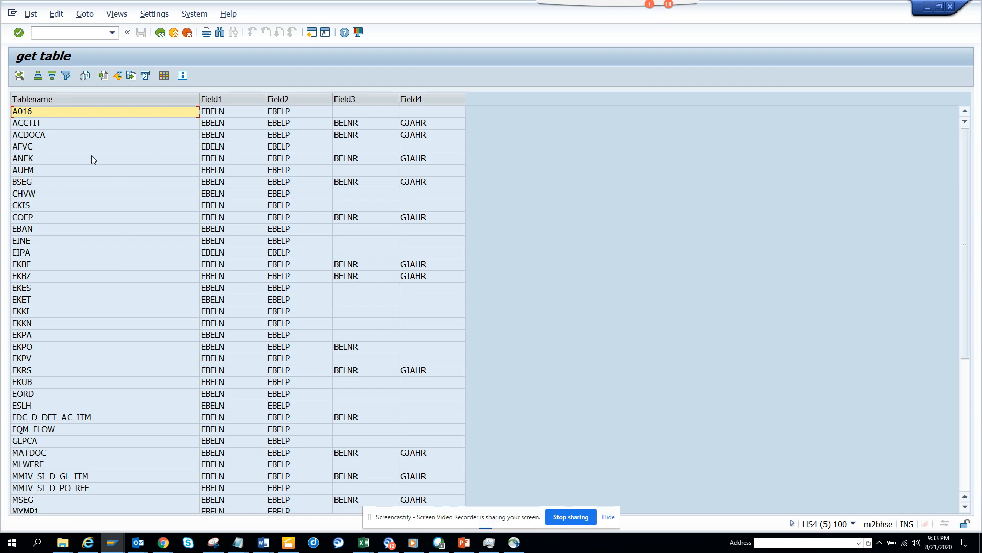
click(72, 123)
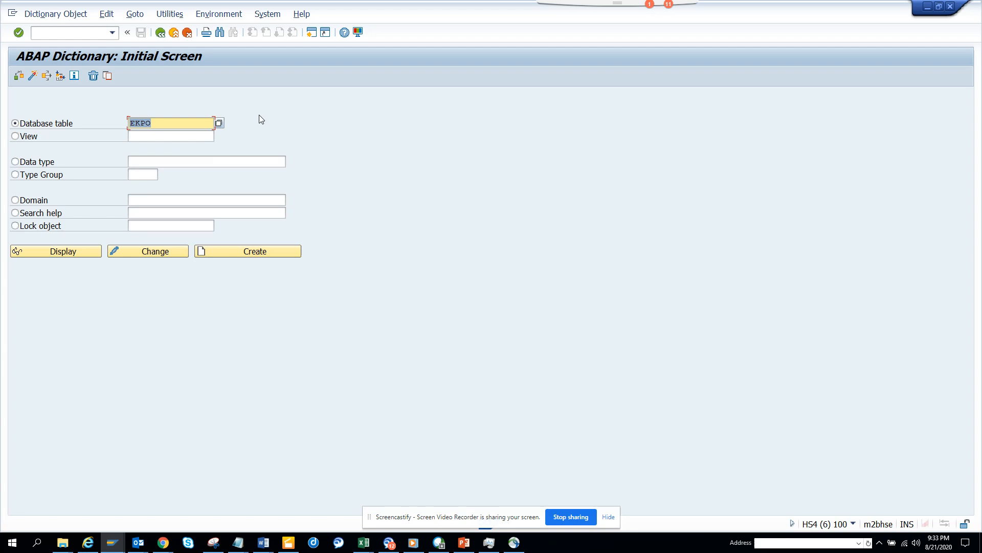
Display the ACCTIT table definition in SE11
text(a)
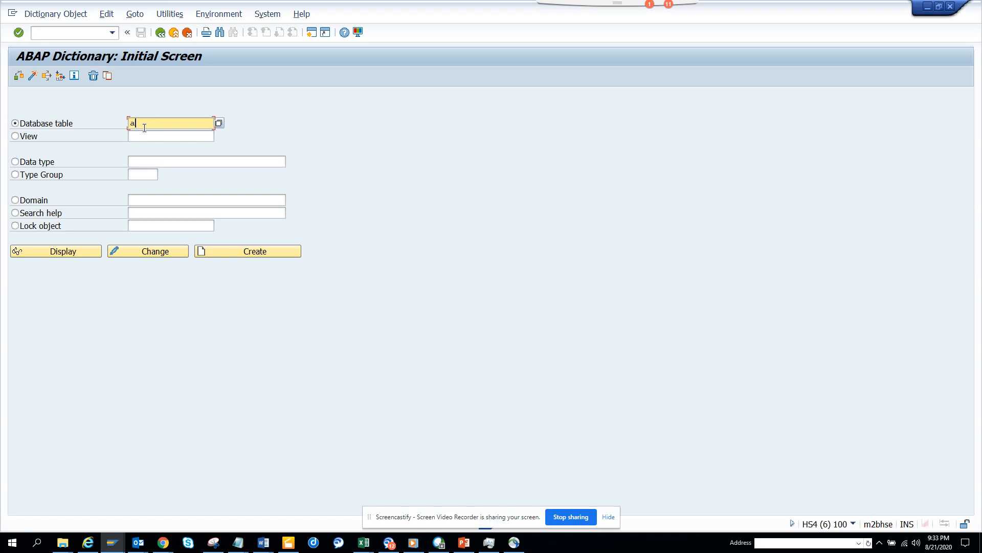
text(cctit)
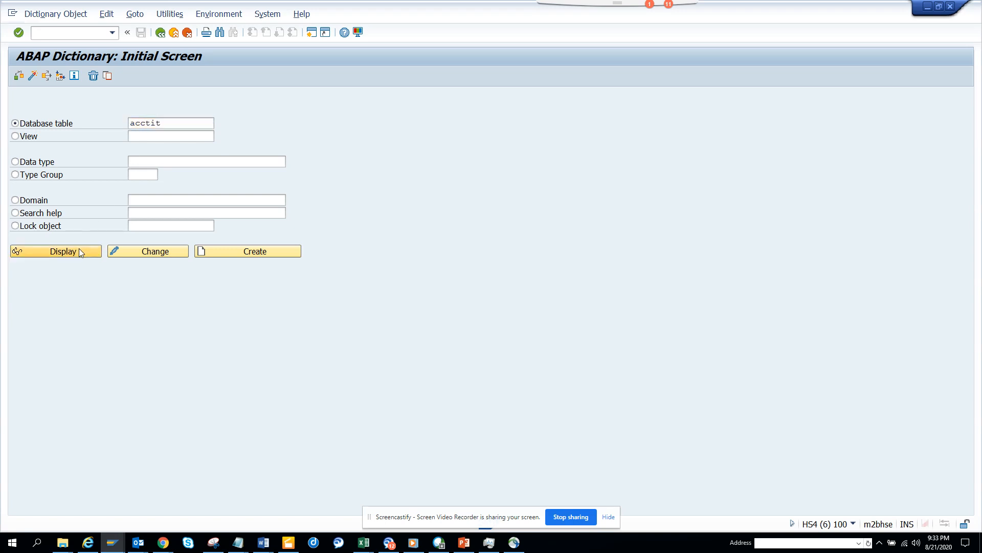
click(56, 251)
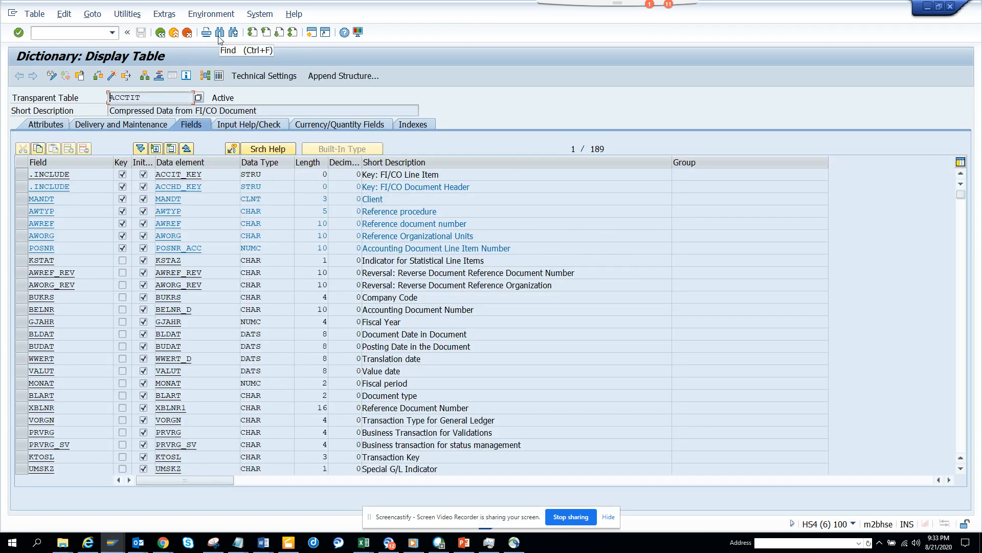
Search the ACCTIT field list for EBELN and BELNR
click(220, 31)
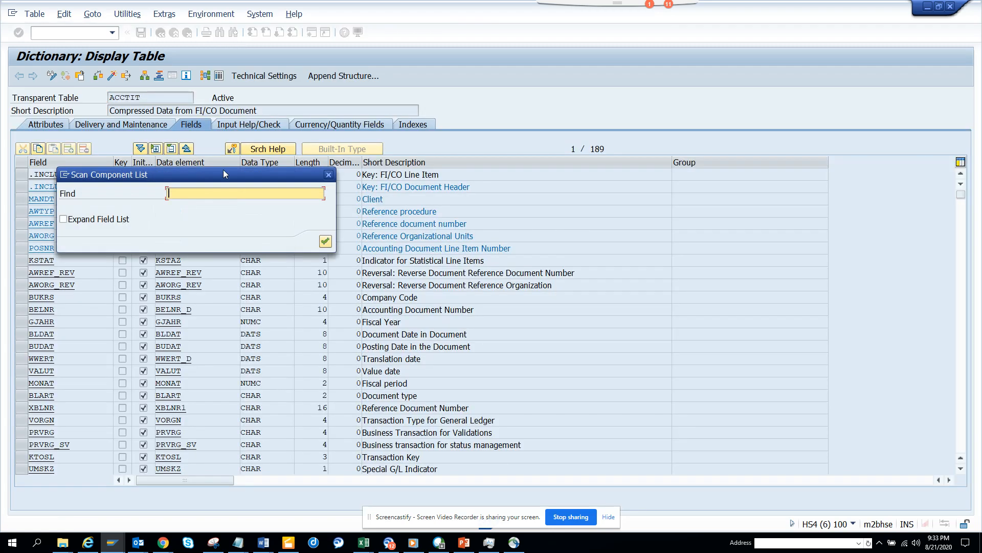
text(ebeln)
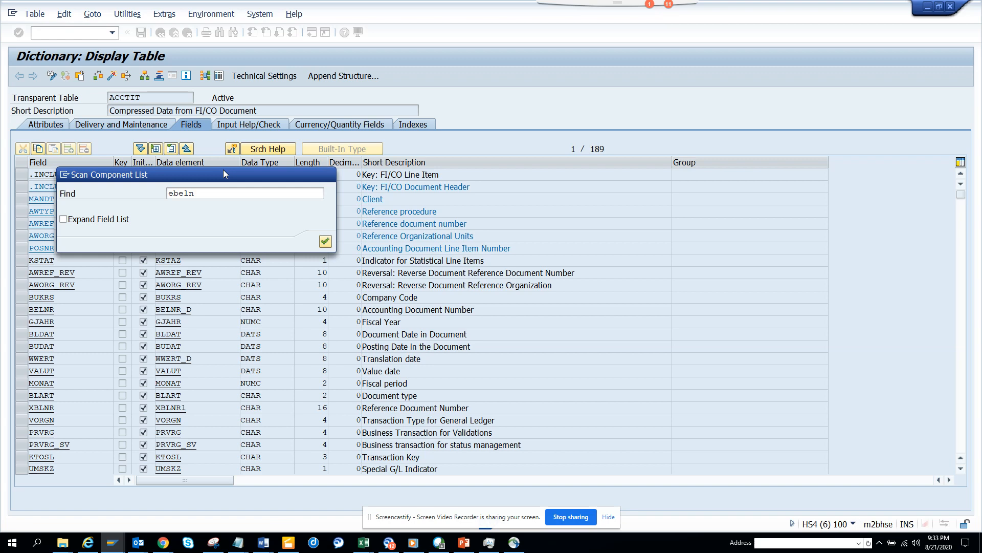
click(325, 242)
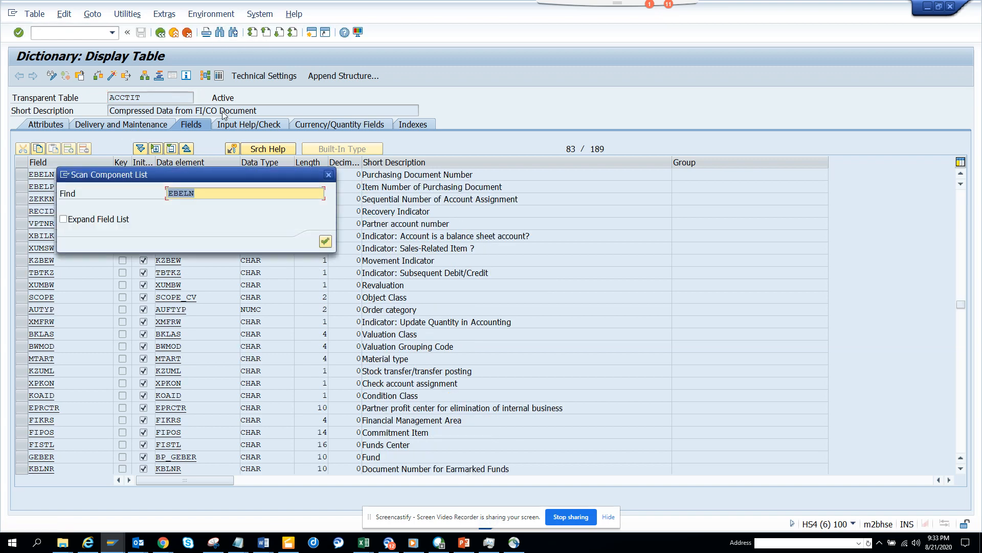
text(belnr)
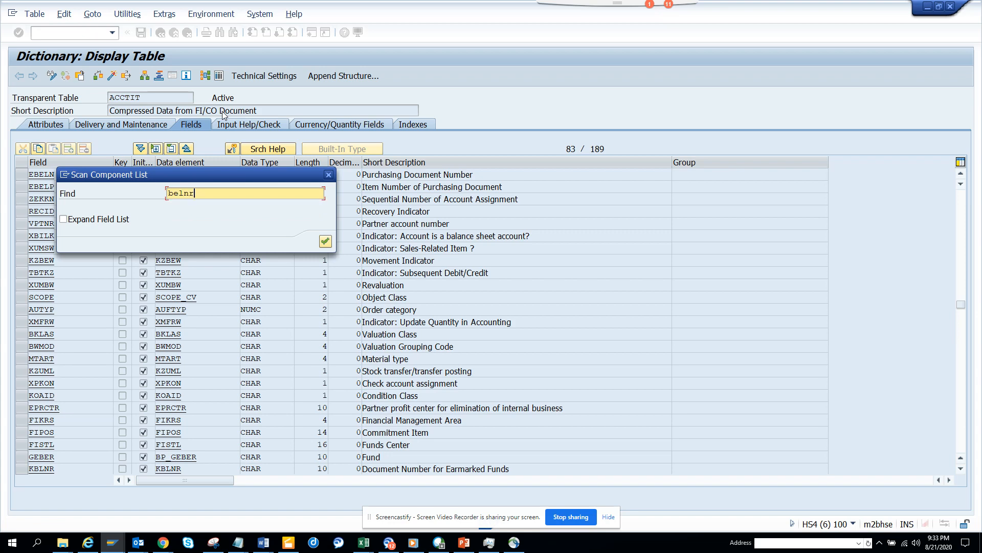
click(325, 242)
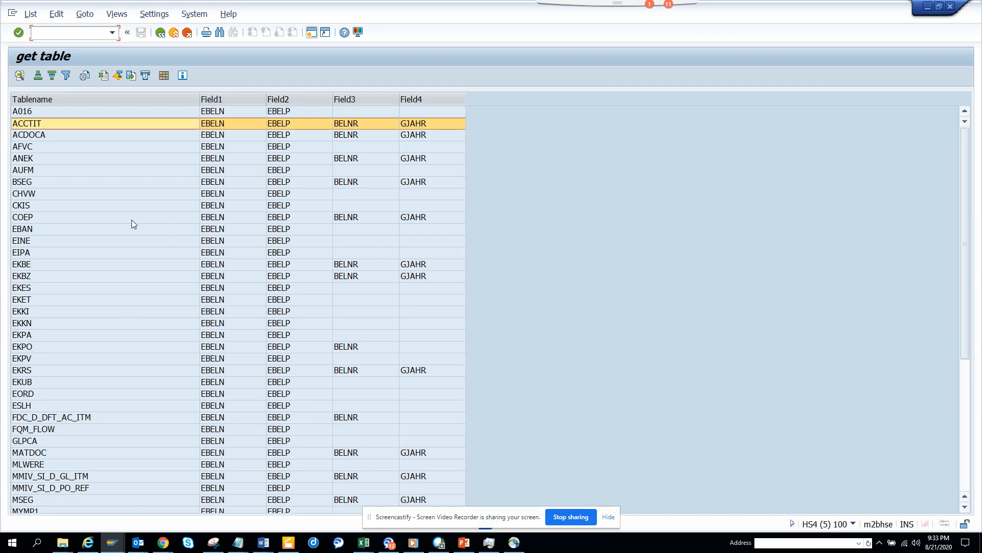
Return to the dictionary start screen and display table COEP
double_click(26, 122)
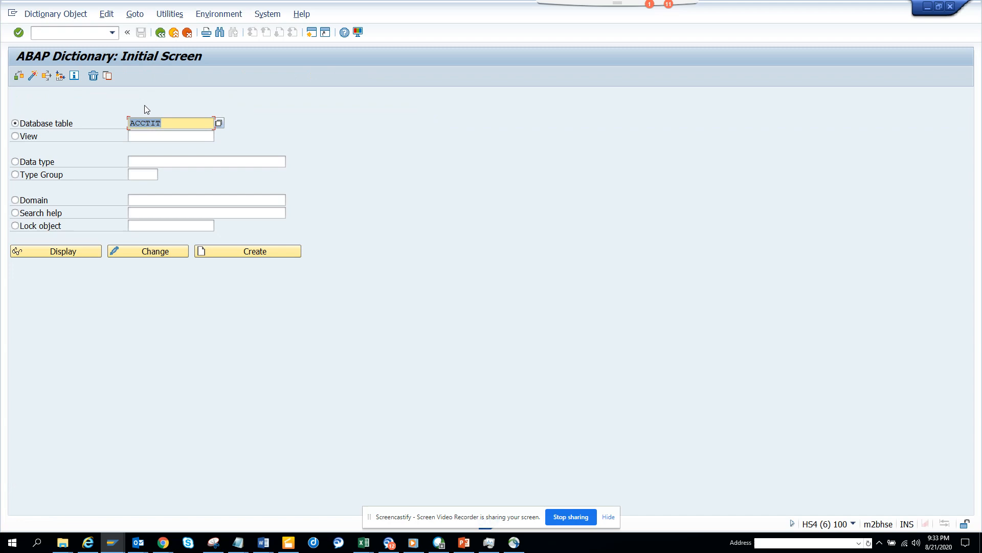
text(coep)
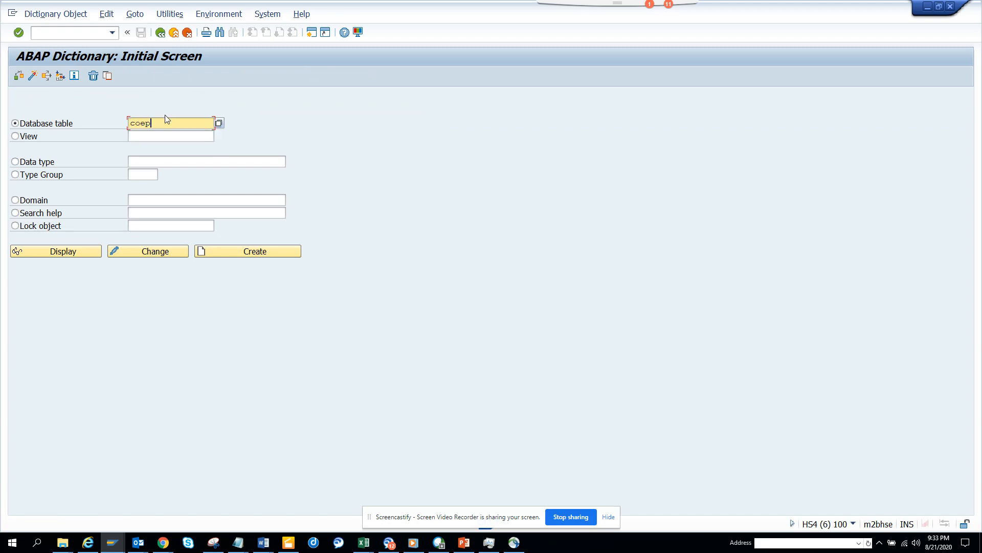
click(55, 250)
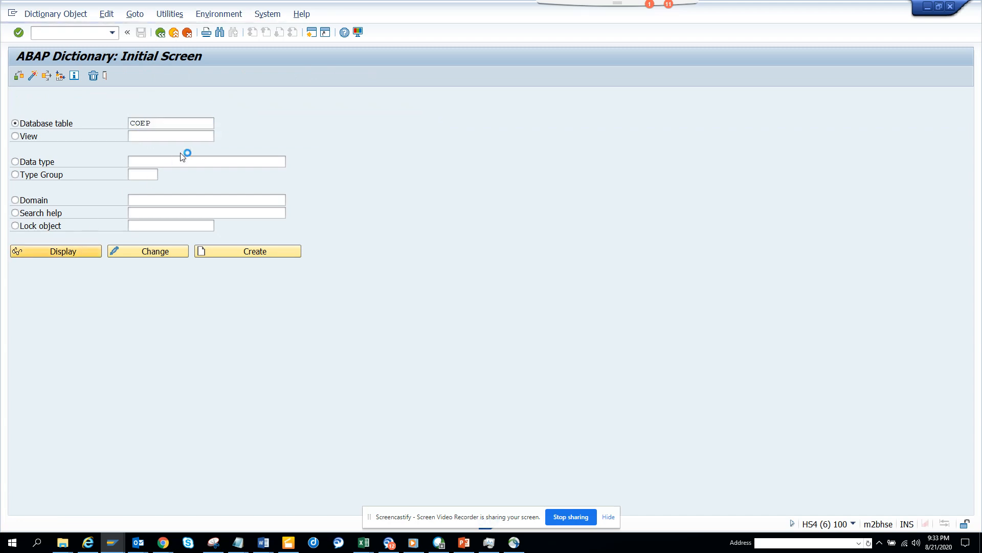
Search the COEP field list for EBELN, BELNR and GJAHR
click(55, 251)
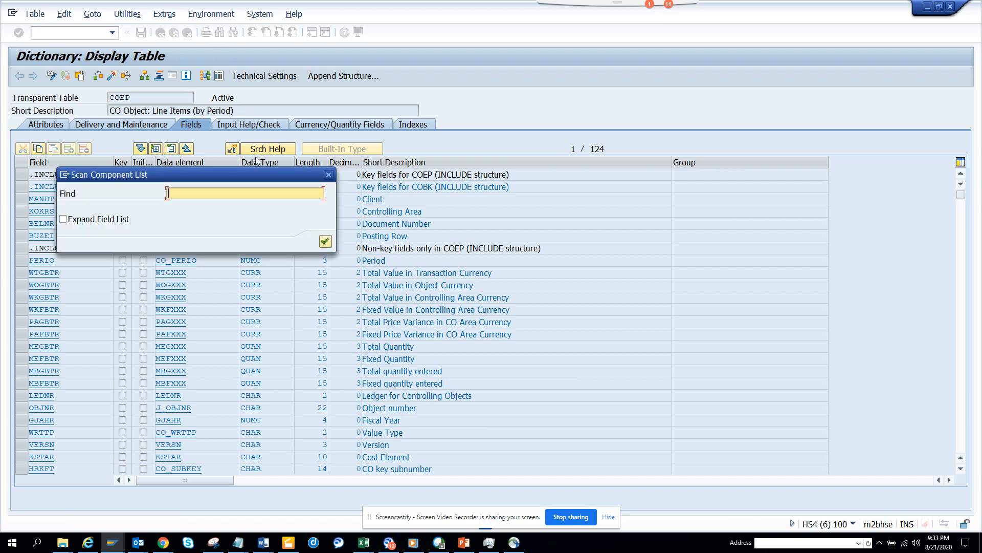
text(ebeln)
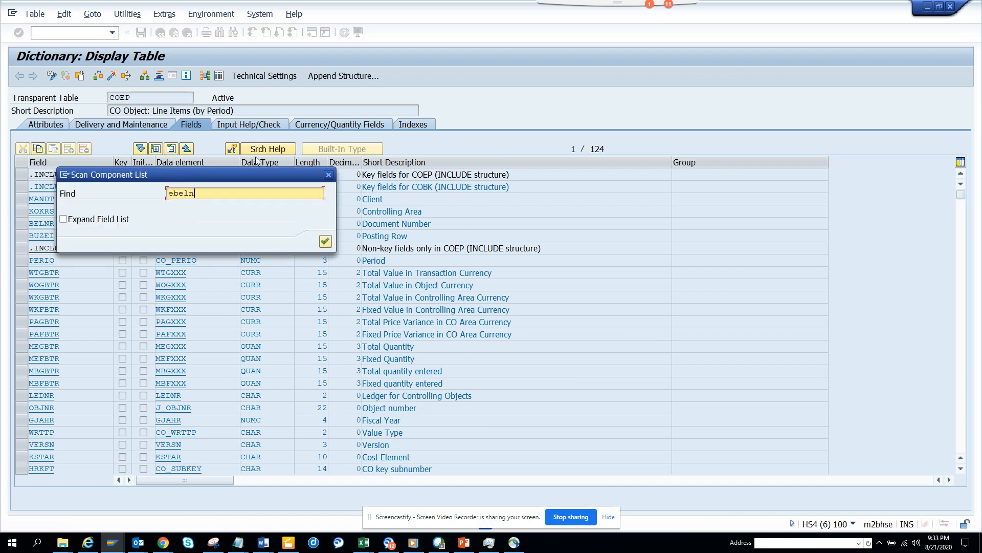
click(326, 241)
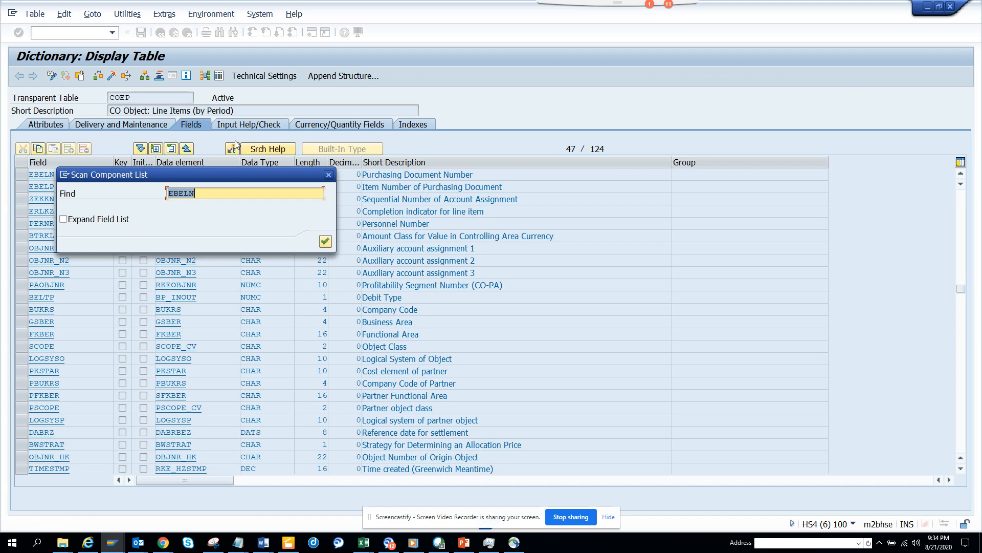
text(belnr)
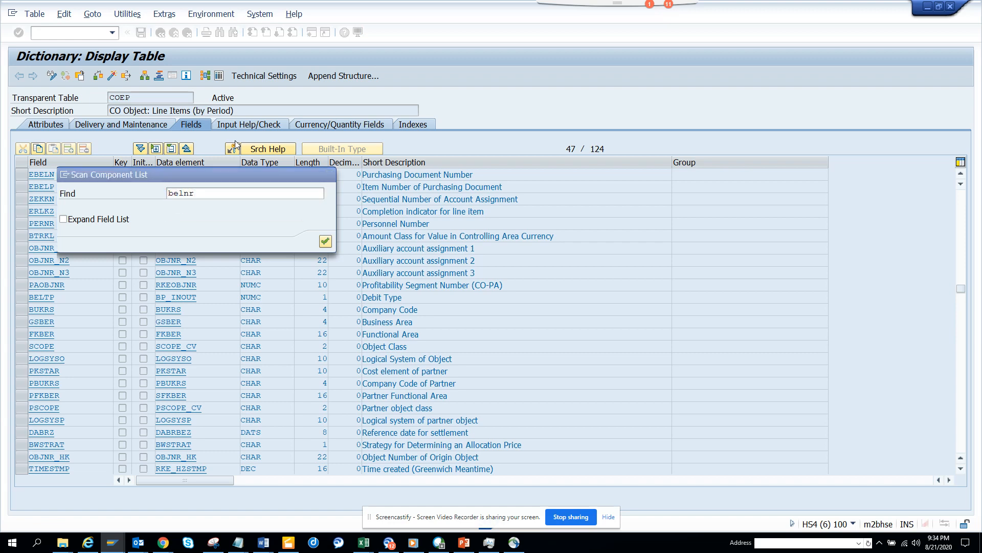
click(324, 242)
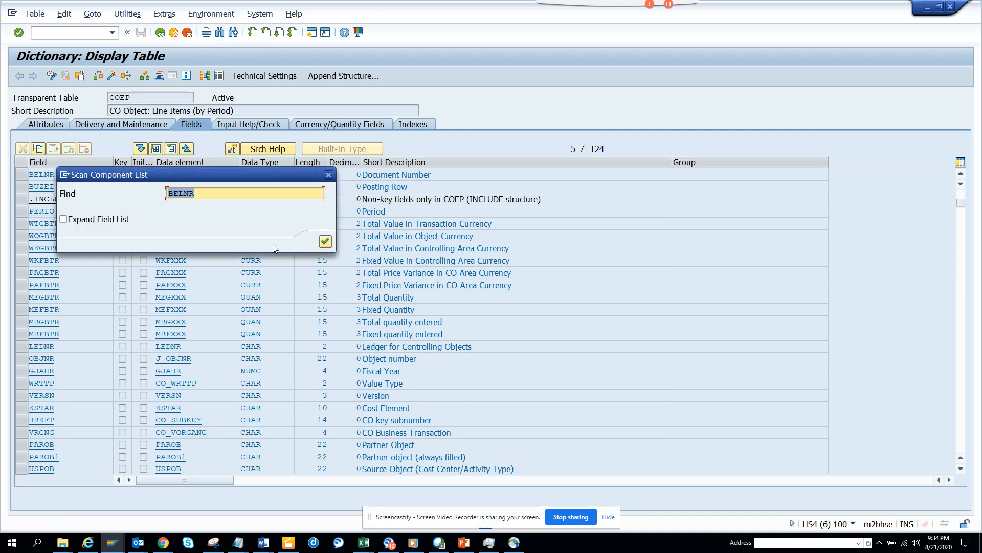
text(gjahr)
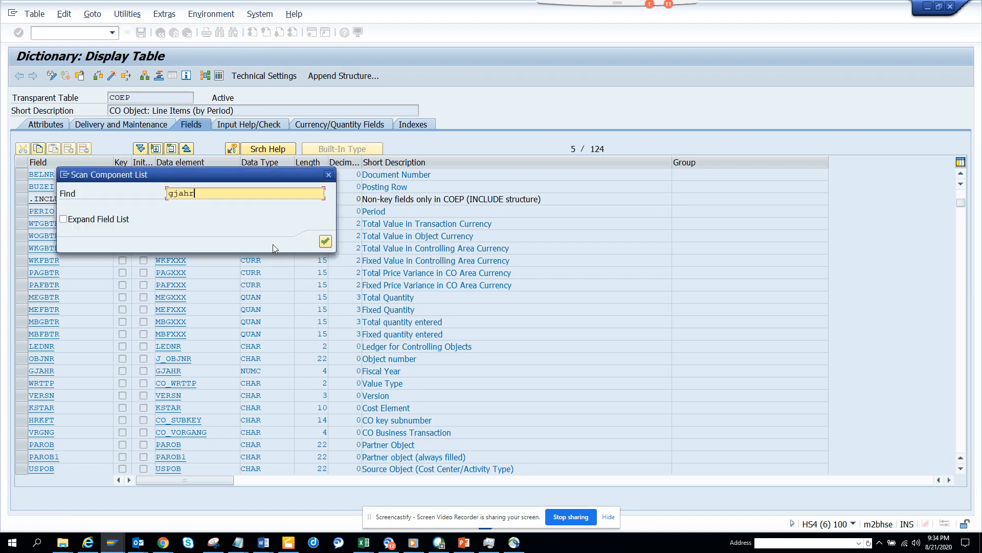
click(324, 241)
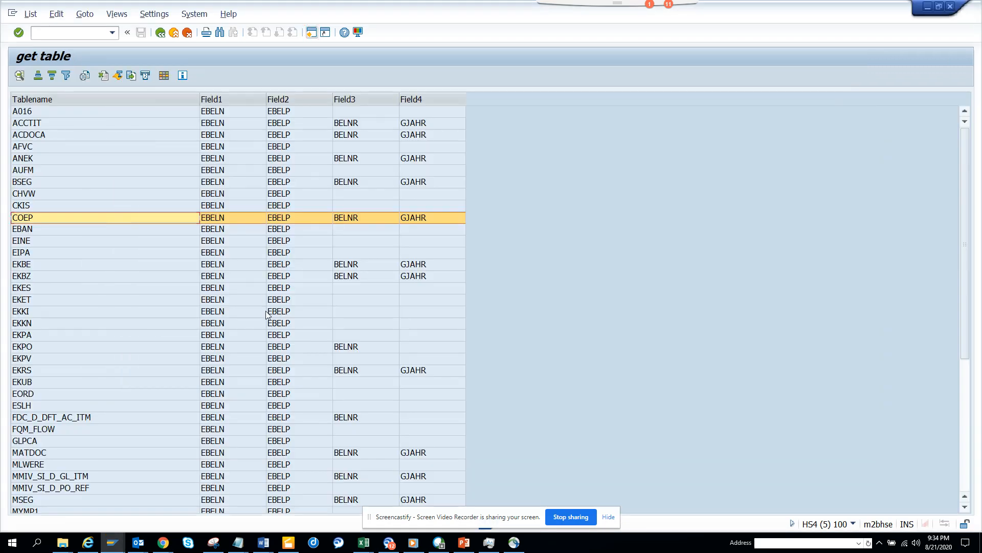
mouse_move(724, 357)
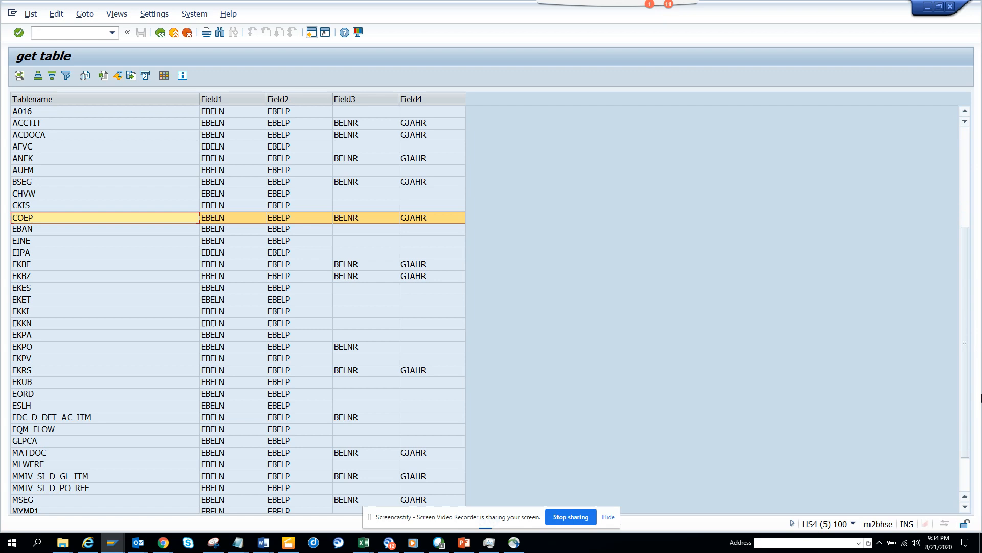
scroll(down, 3)
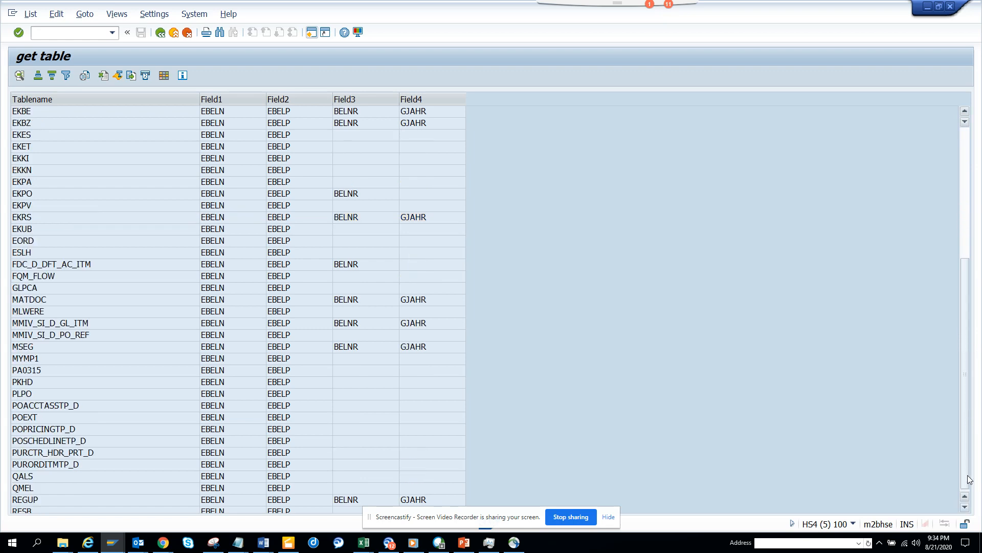
scroll(down, 3)
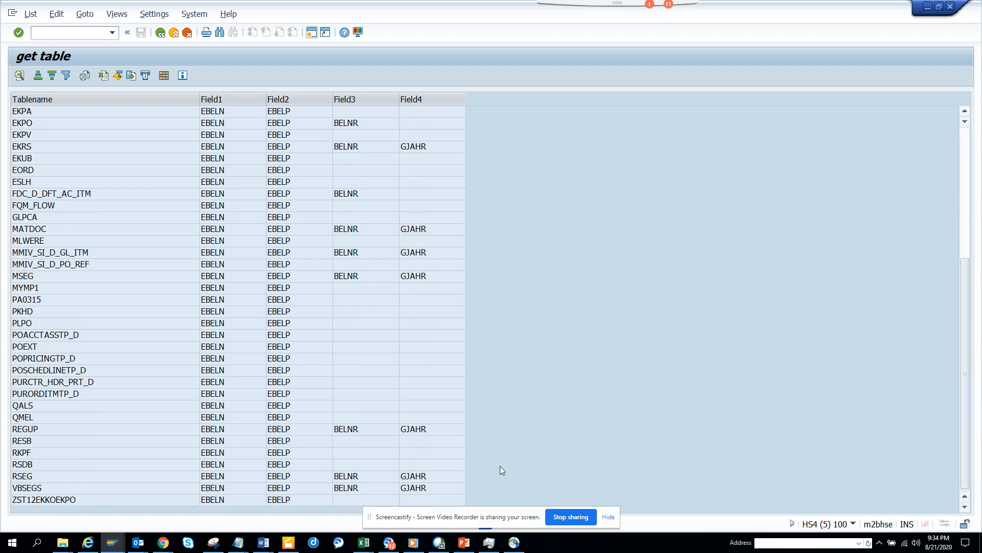
mouse_move(317, 460)
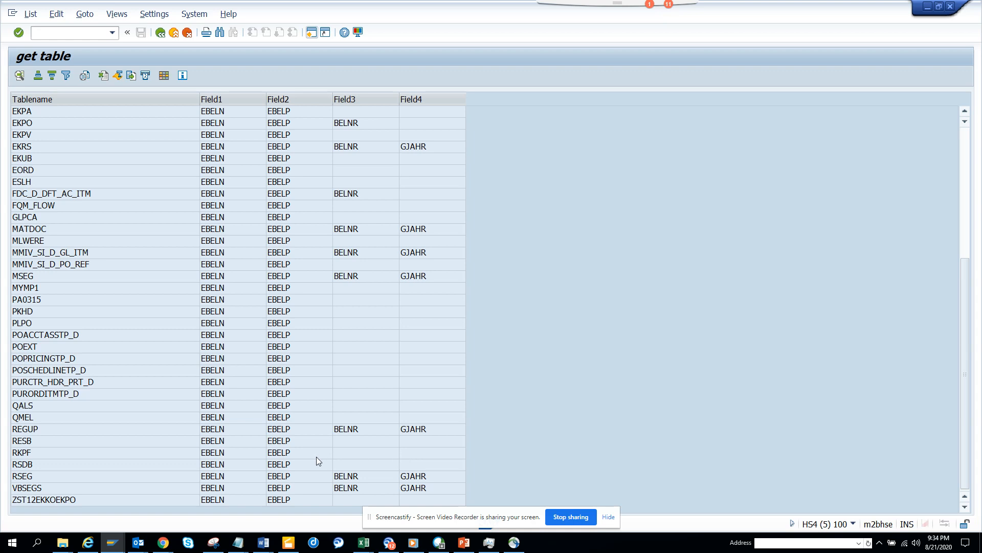
mouse_move(338, 268)
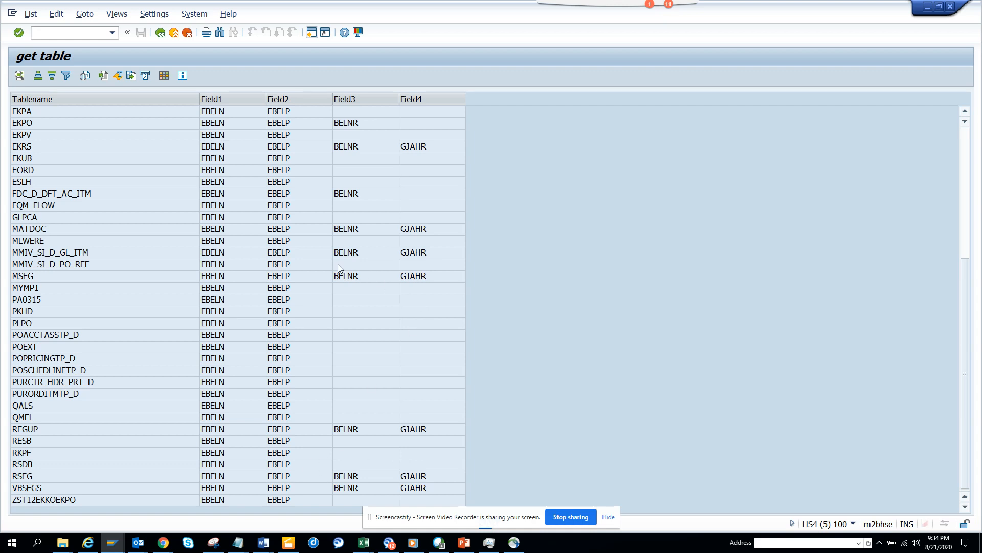
click(50, 252)
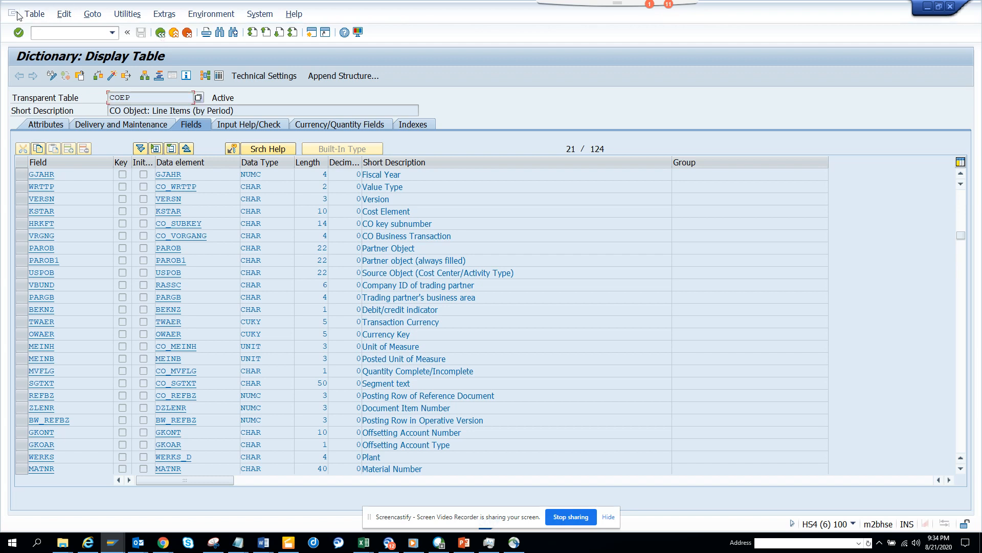
Switch the dictionary display to table MMIV_SI_D_GL_ITM via Other Object
click(12, 13)
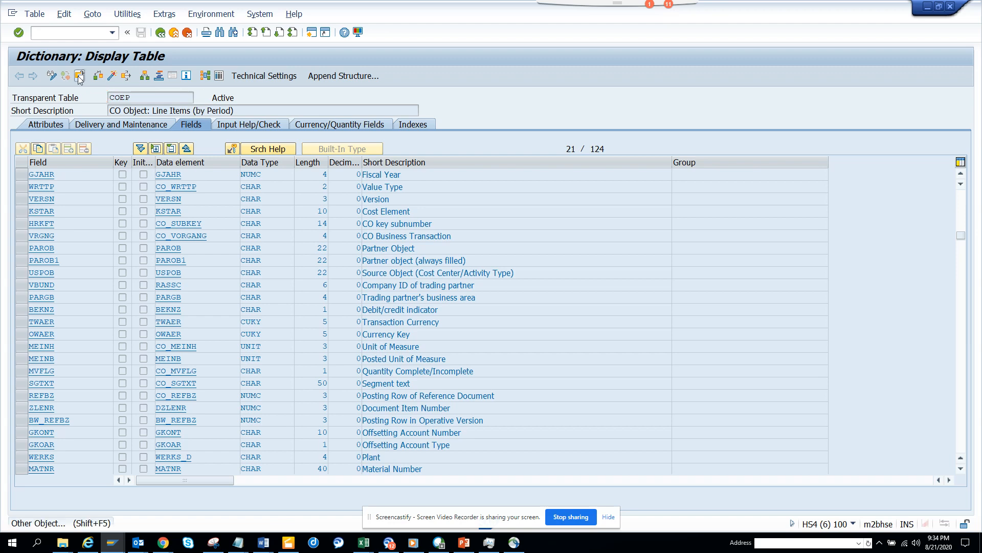
click(79, 75)
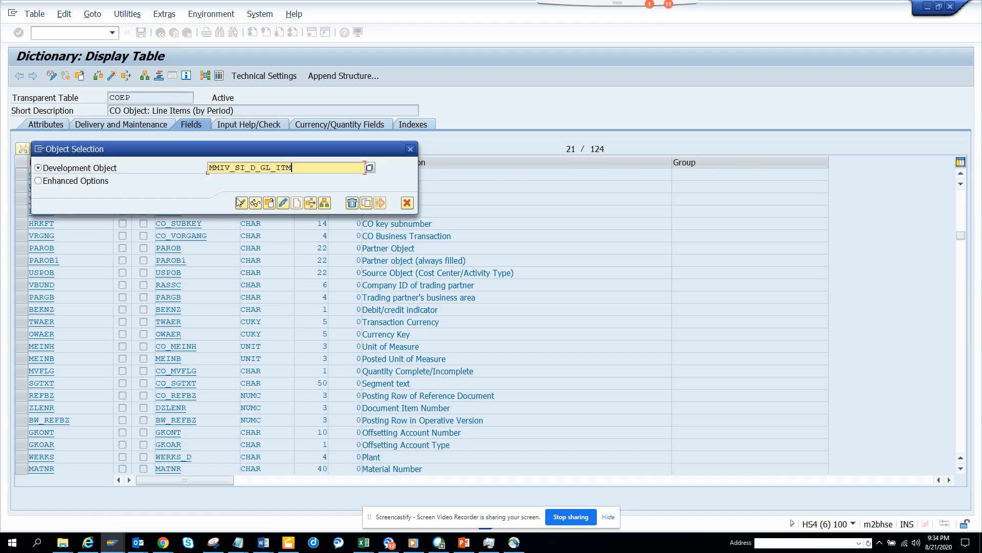
click(240, 202)
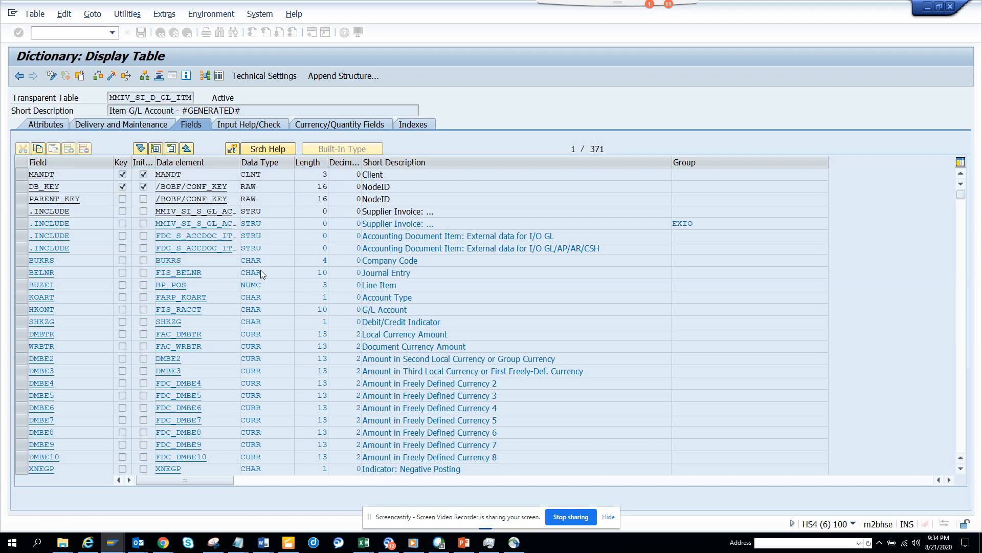
Search the MMIV_SI_D_GL_ITM field list for GJAHR and BELNR
scroll(down, 3)
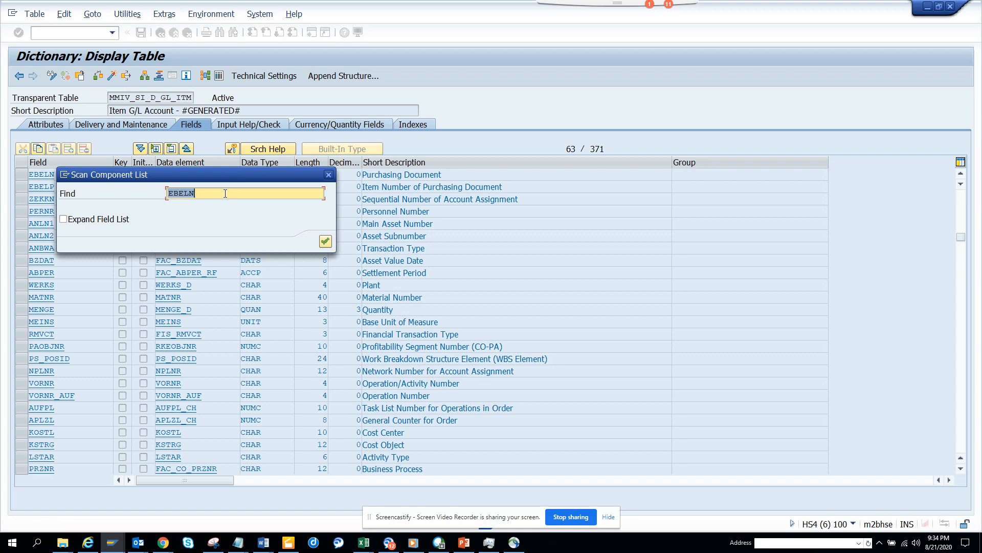
text(gjah)
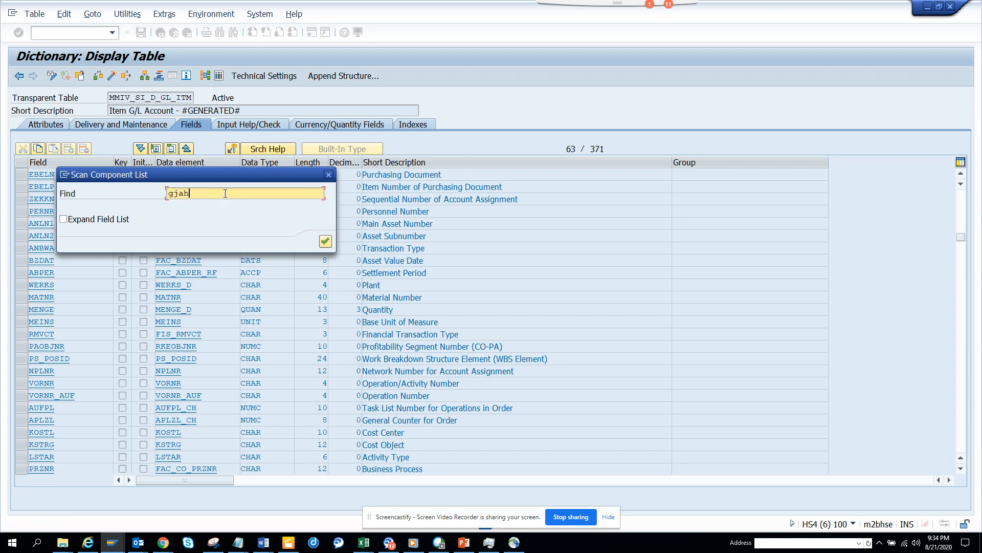
click(325, 242)
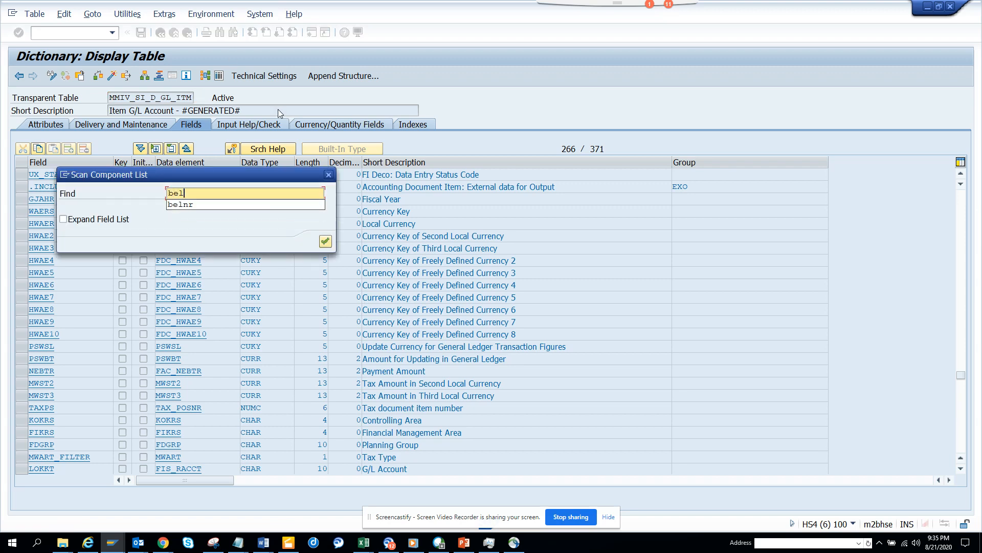
click(325, 242)
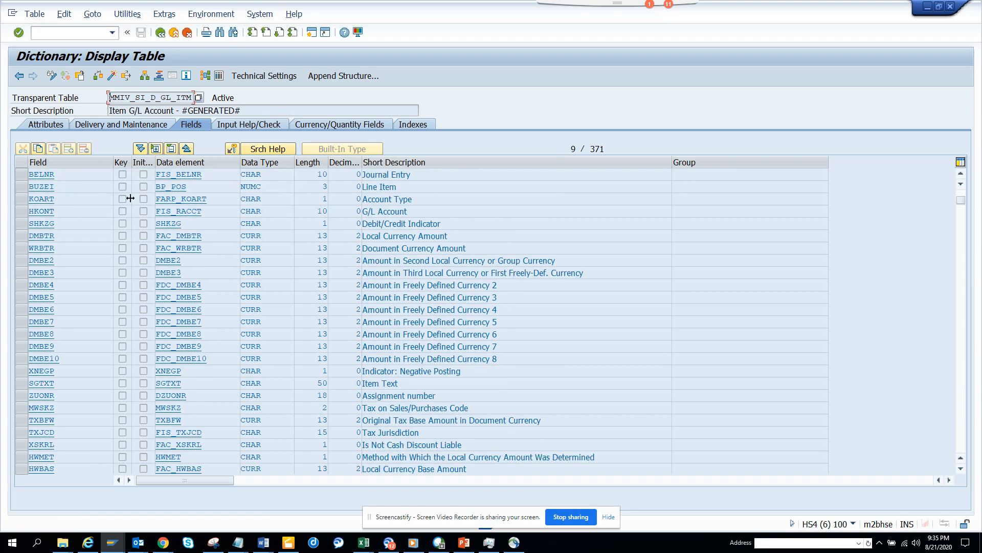
key(alt+tab)
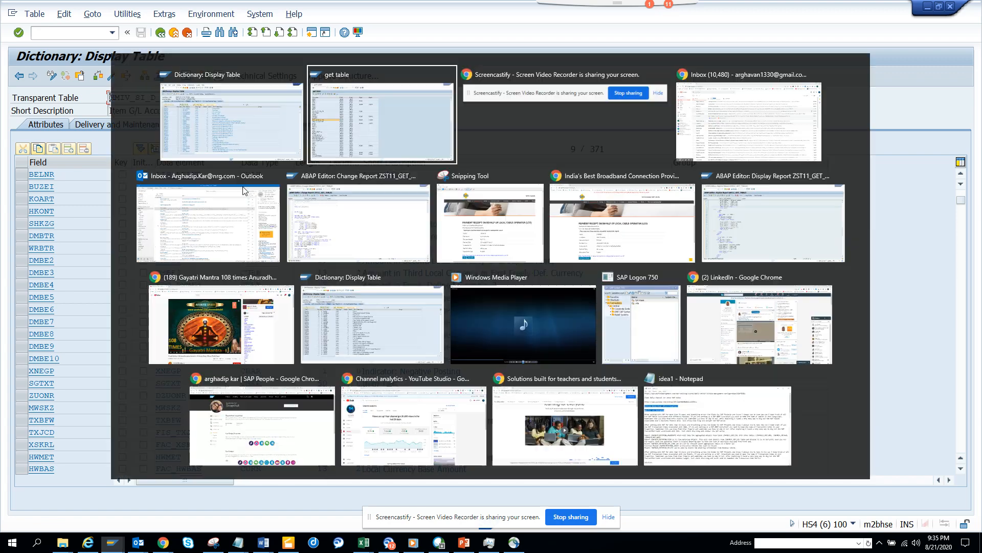
Display EKPO's field list via Other Object and search it for BELNR
click(382, 112)
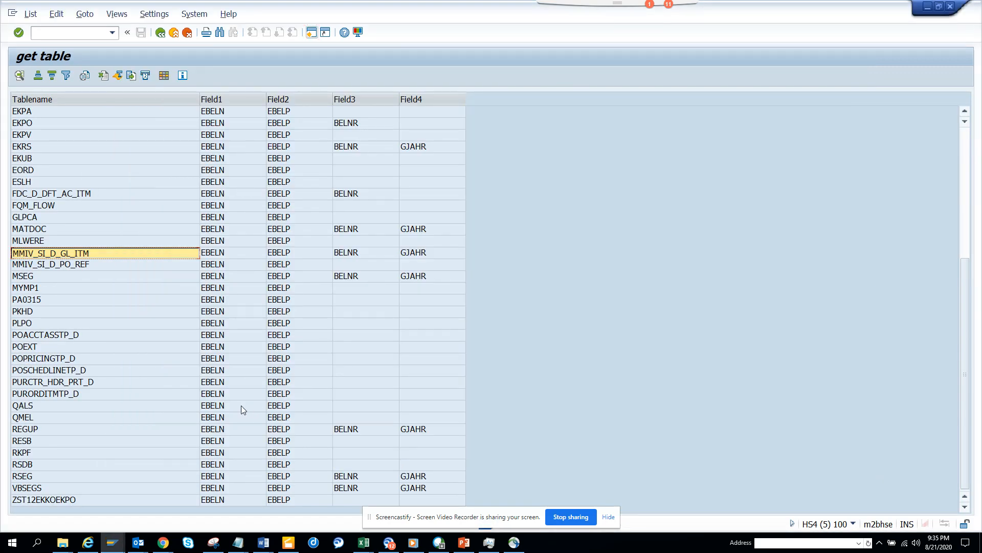
mouse_move(827, 228)
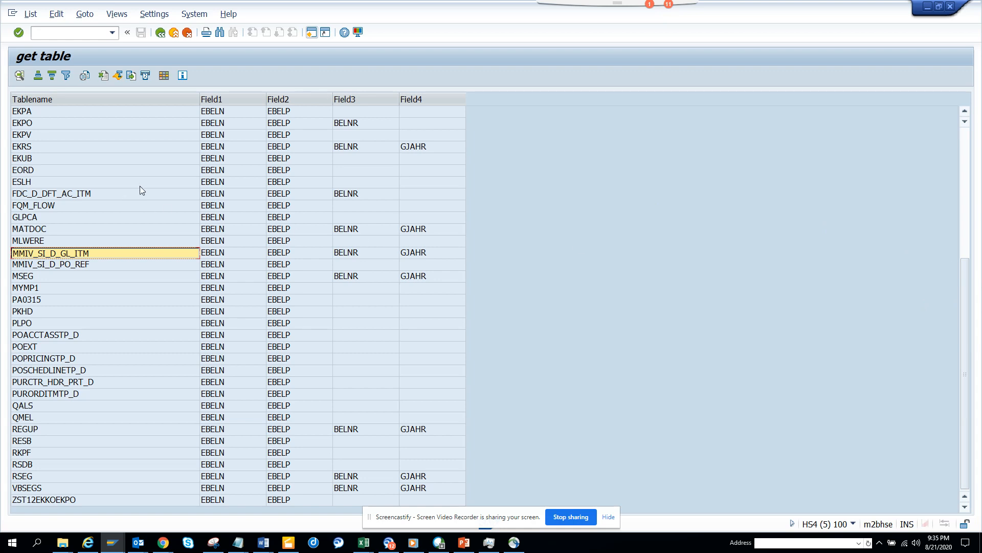
click(62, 123)
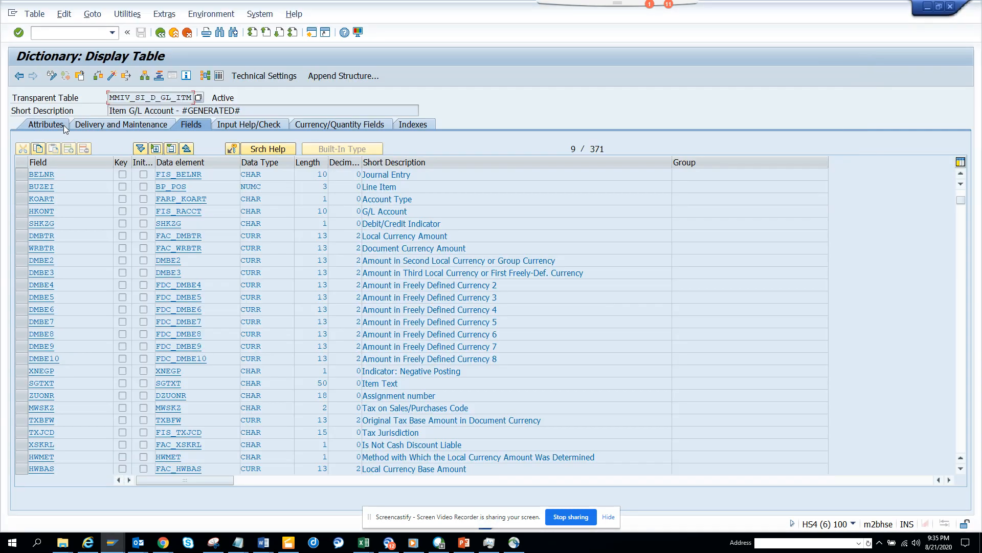
mouse_move(82, 81)
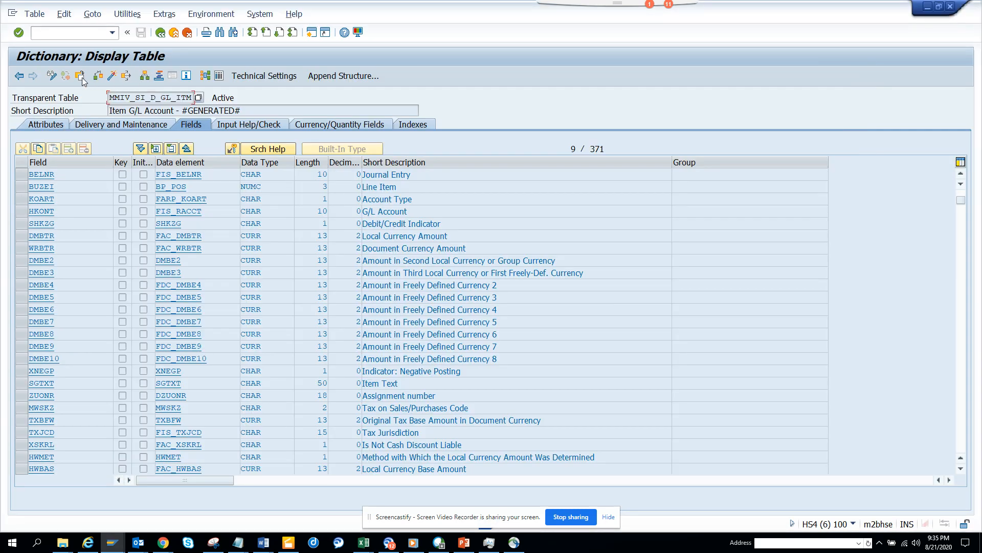
click(81, 76)
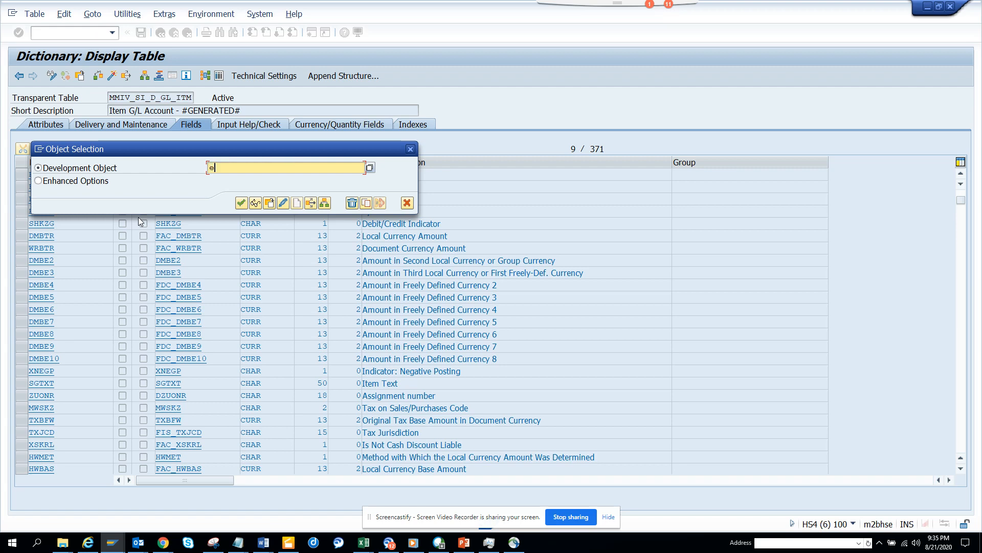
click(406, 203)
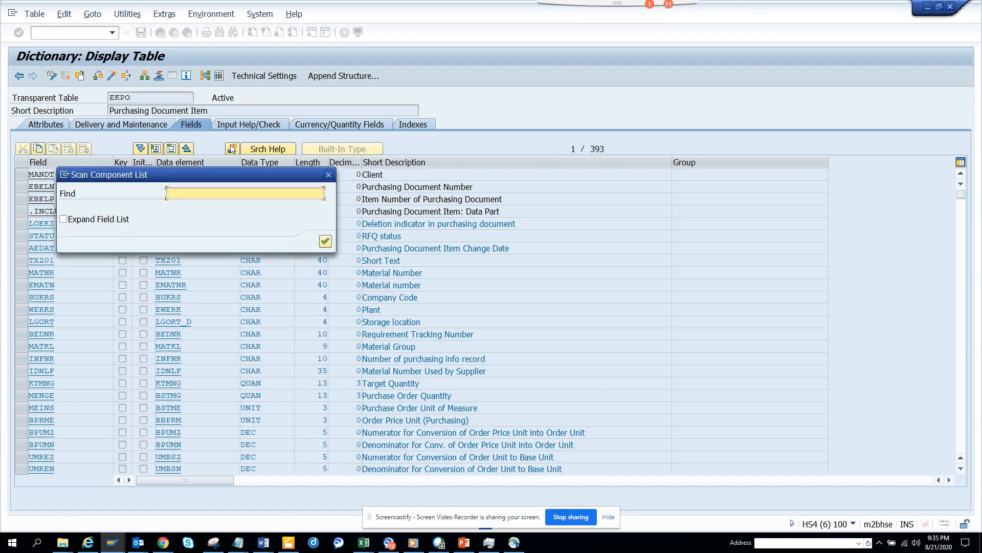
text(belnr)
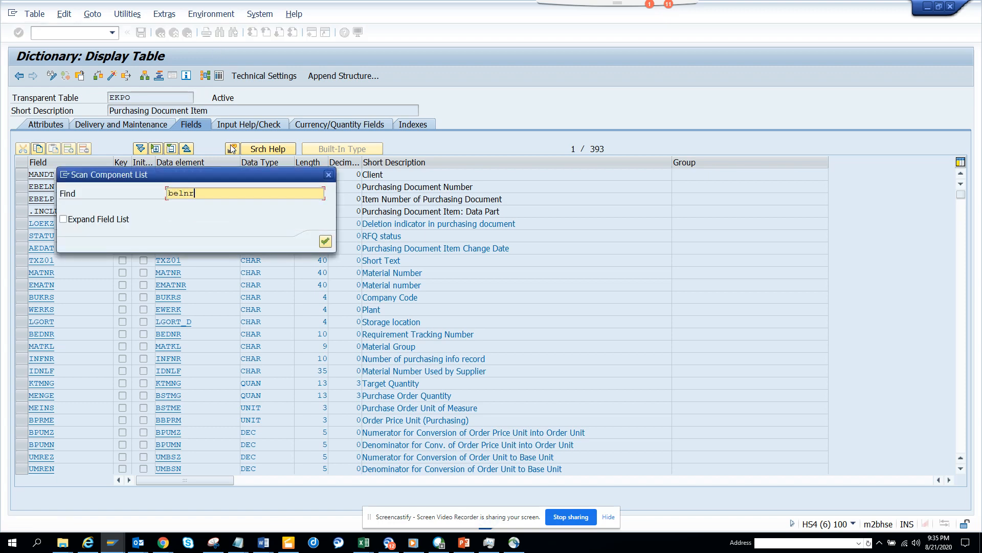
click(324, 241)
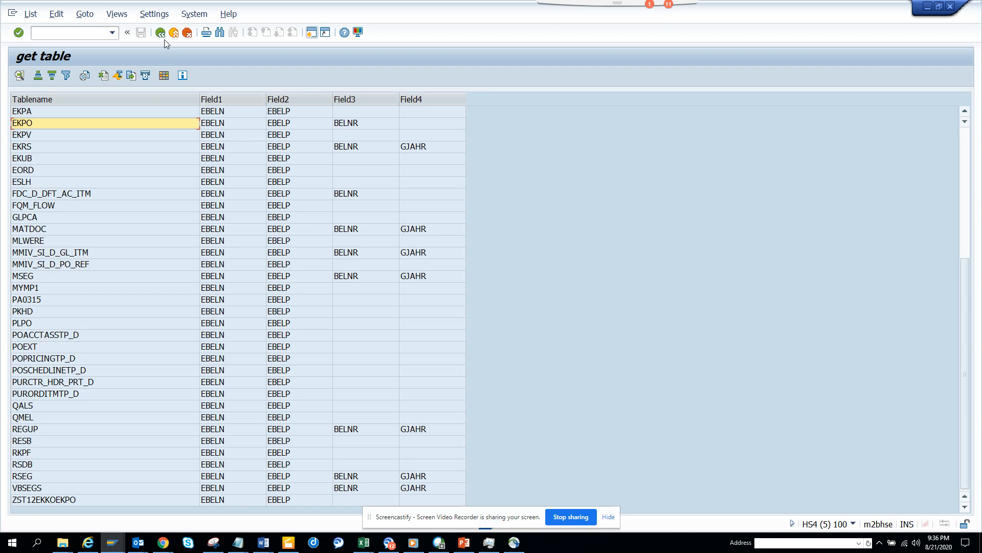
Load variant TEST, enter fields vbeln, vbelp, netpr and kunnr, and execute
click(160, 32)
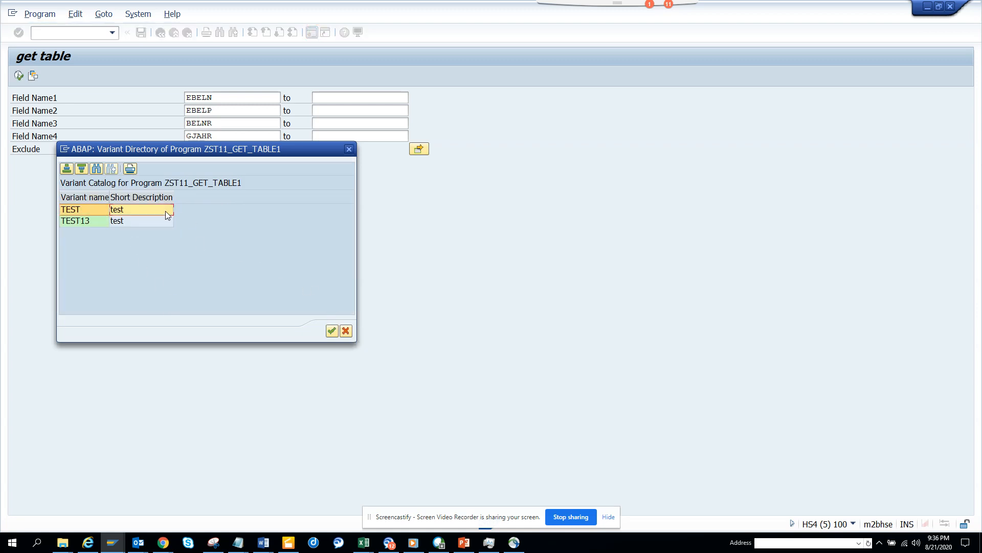
click(332, 330)
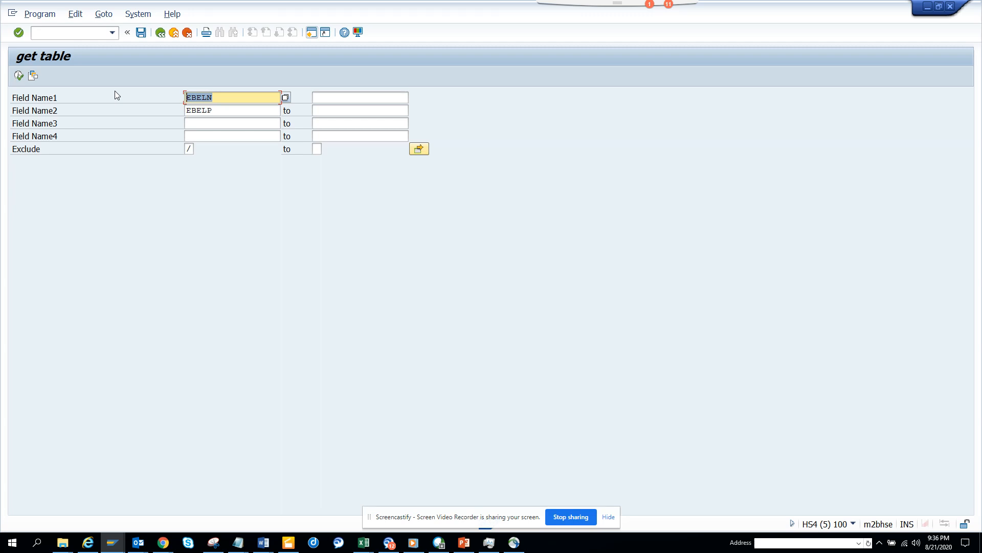
text(Vbeln)
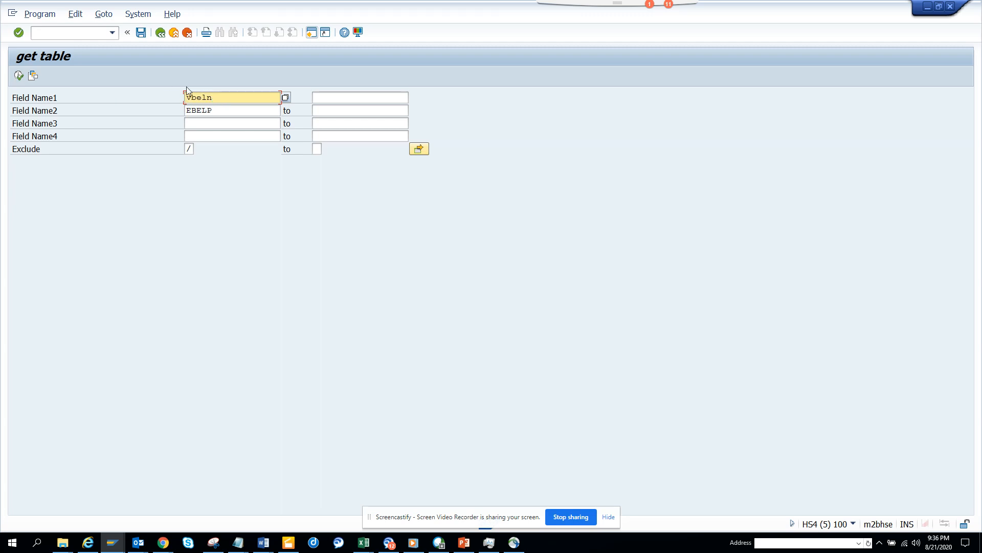
click(232, 110)
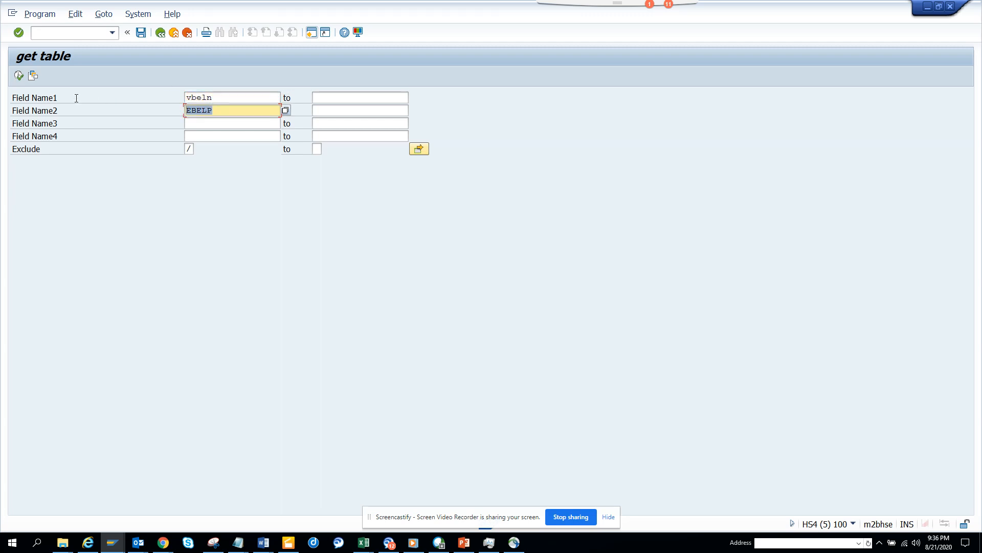
text(vbelp)
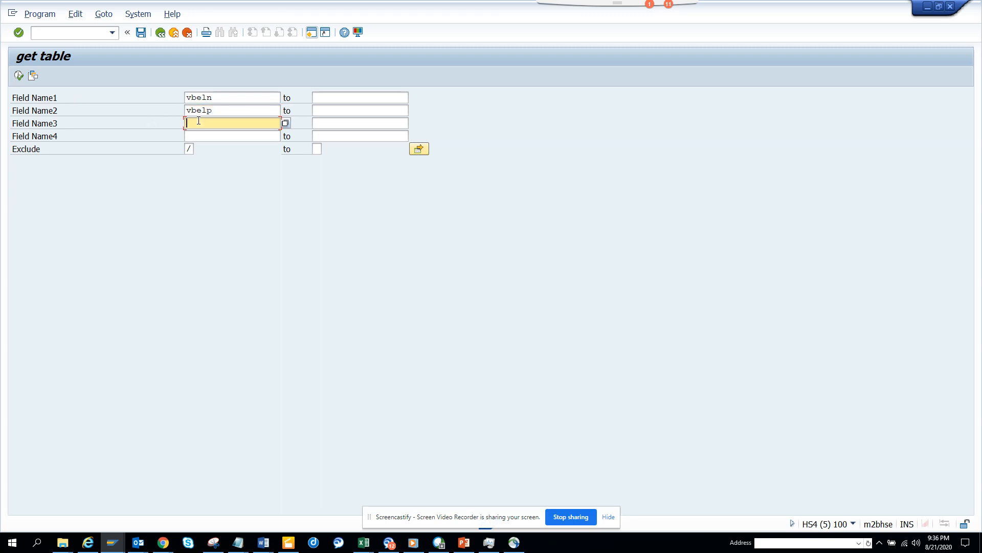
text(netpr)
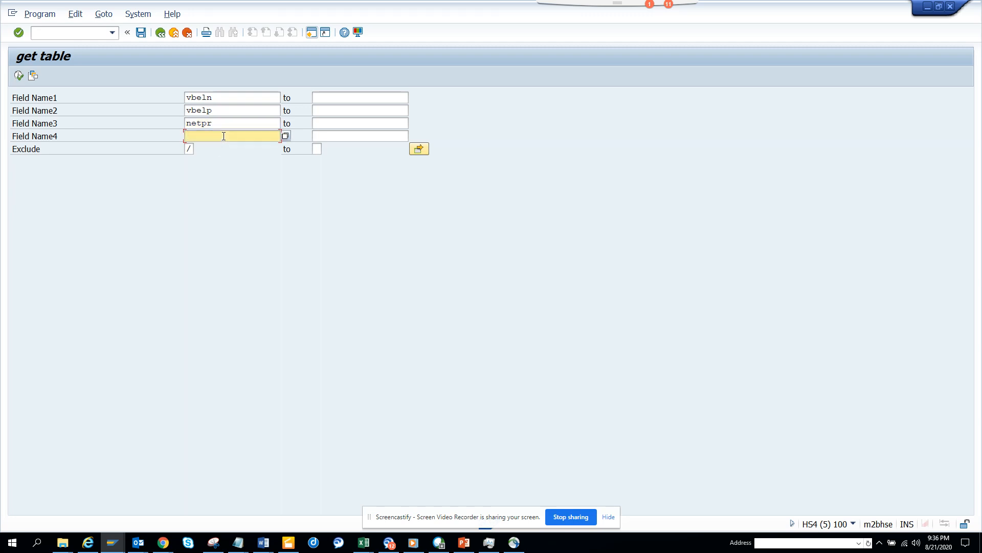
text(kunnr)
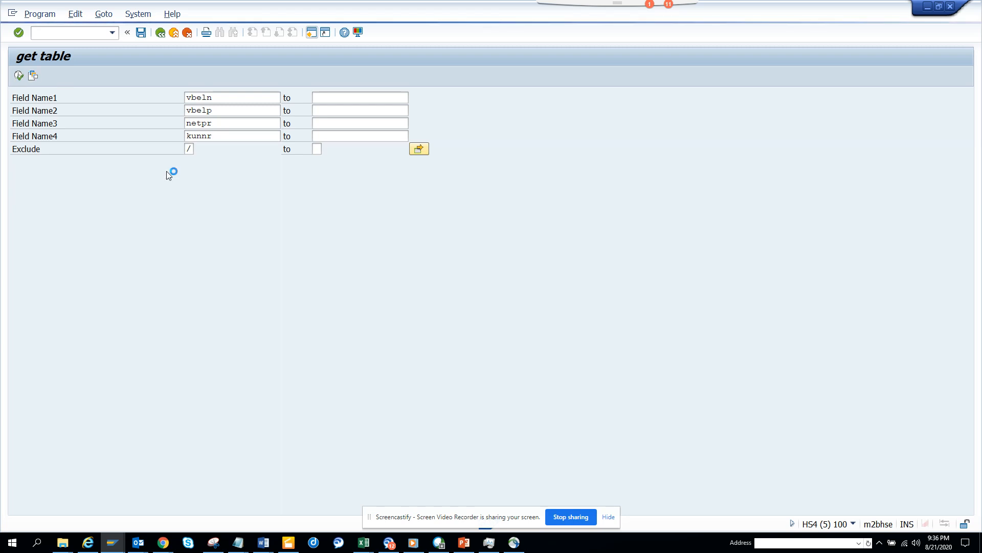
click(19, 75)
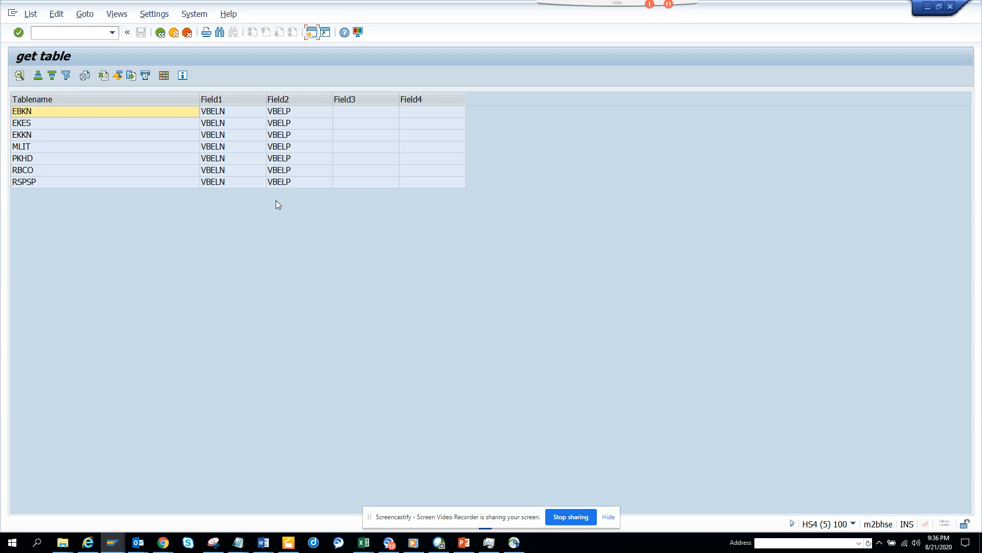
mouse_move(179, 62)
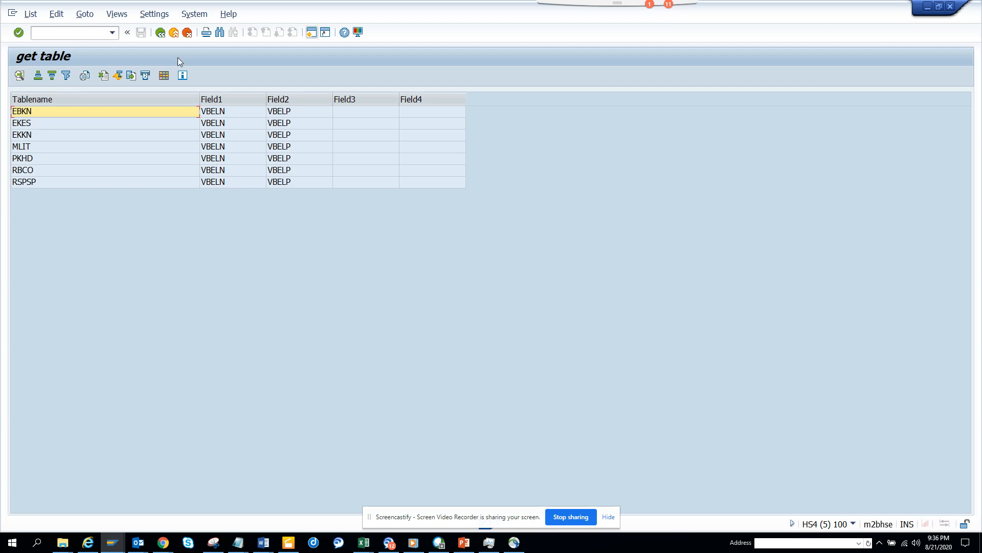
Go back to the selection screen, enter vbeln and vbelp, and rerun the report
click(160, 33)
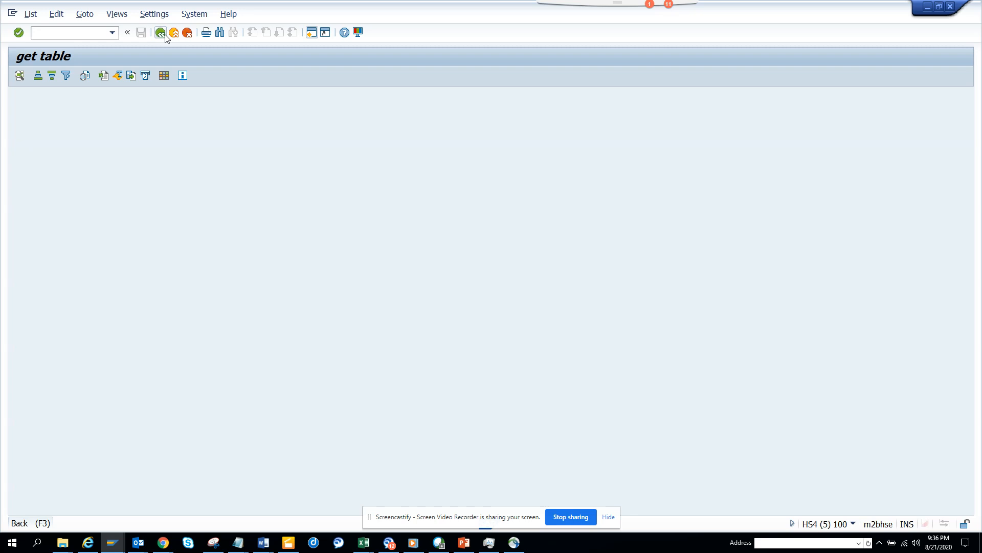
click(160, 33)
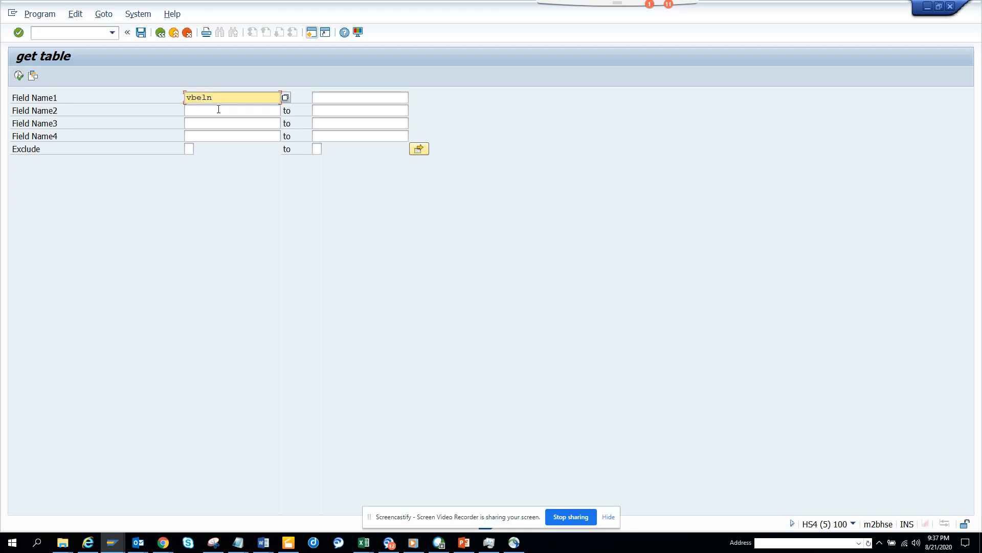
text(vbelp)
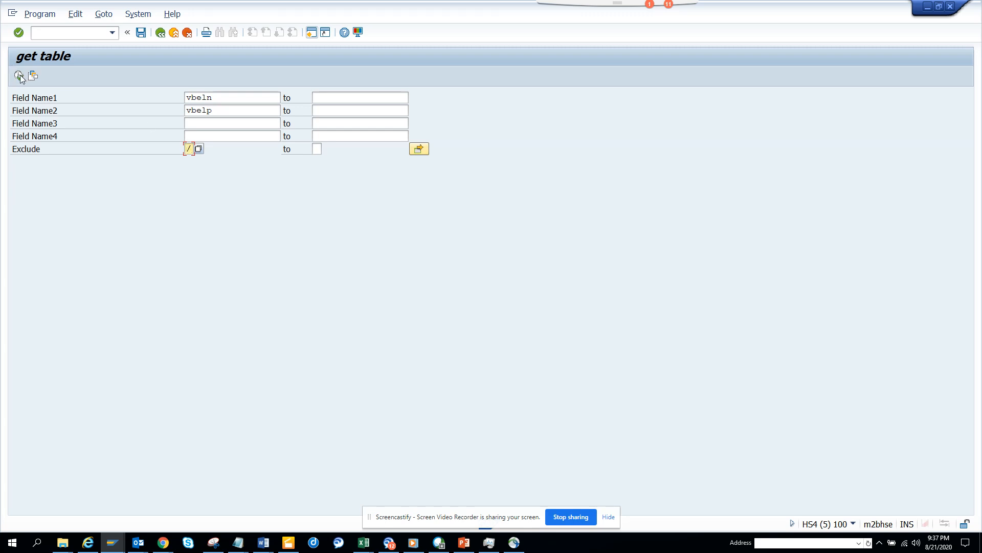
click(19, 75)
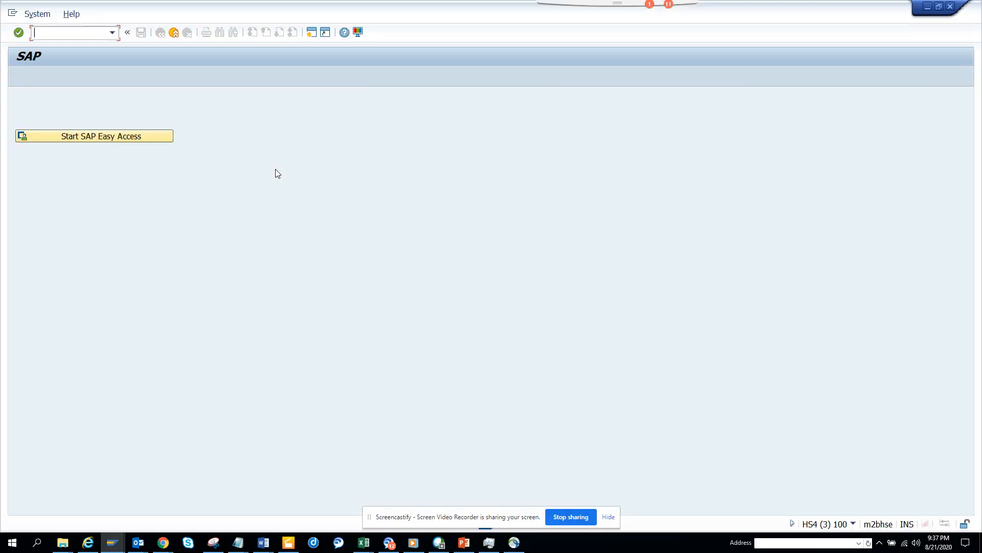
Try transaction SE111, dismiss the unknown-transaction error, and start entering SE11
text(s)
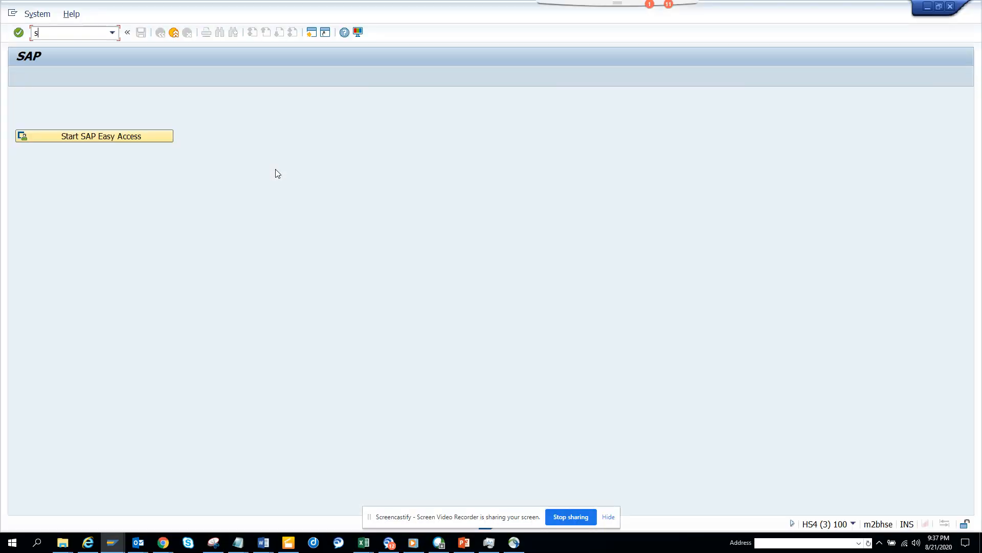
text(e111)
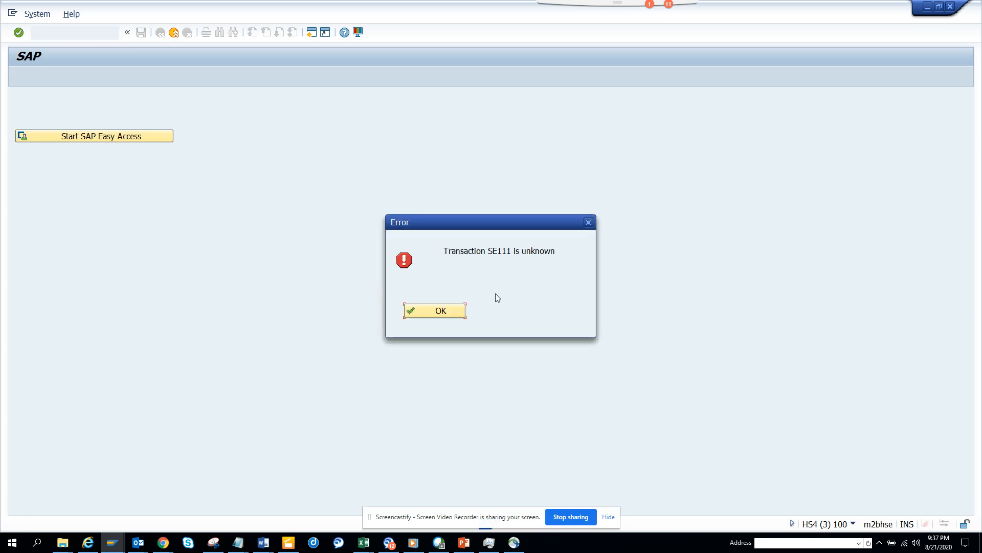
click(434, 310)
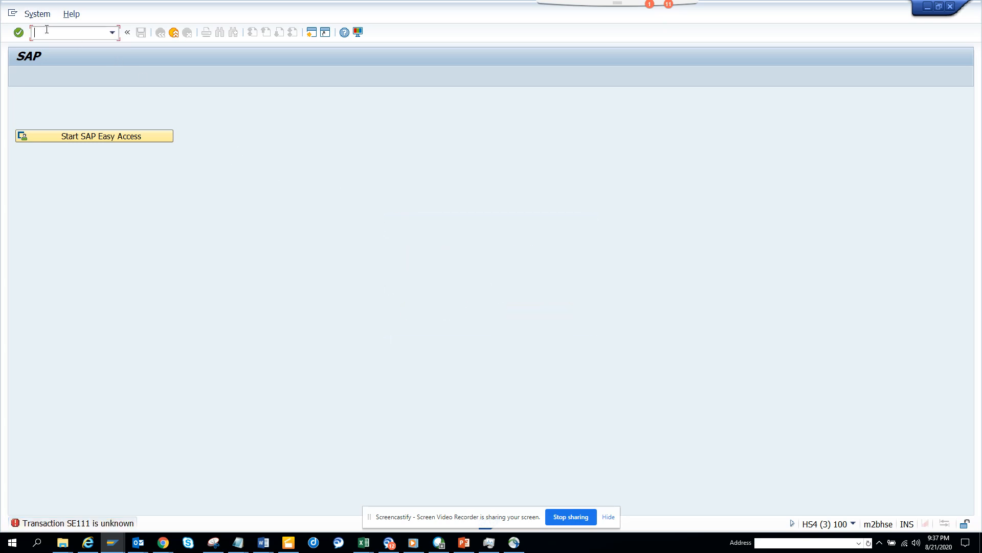
text(se1)
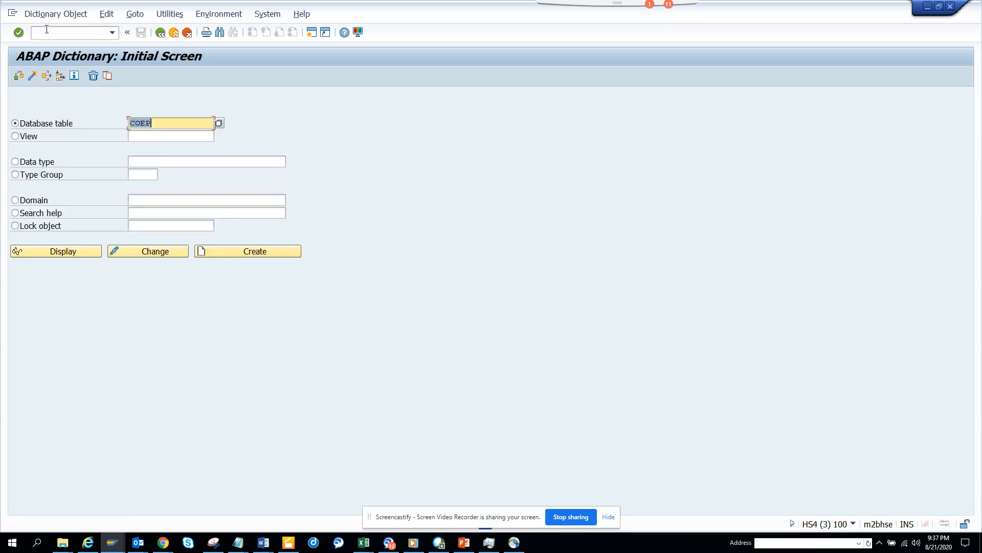
Display table VBAP (Sales Document: Item Data) with its 375 fields
text(vbap)
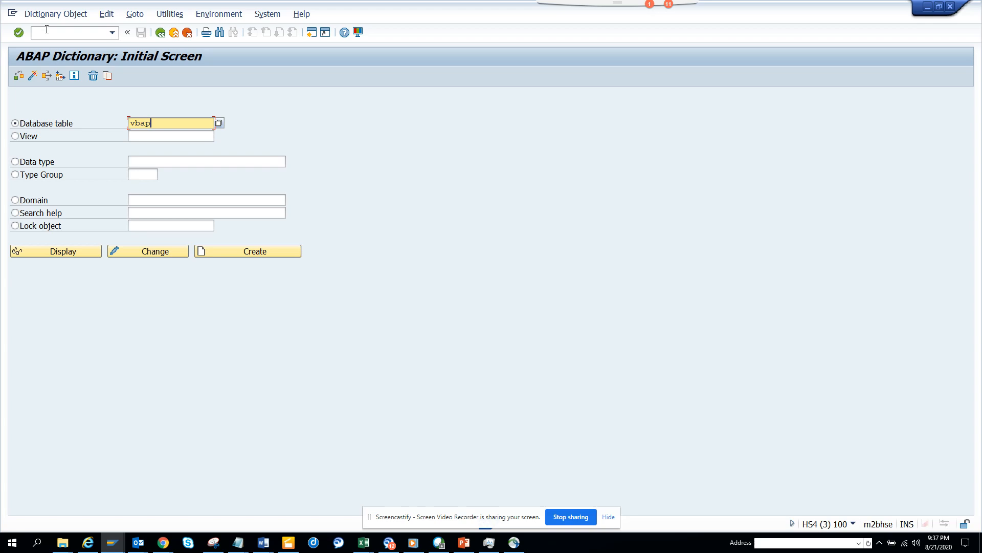
click(55, 251)
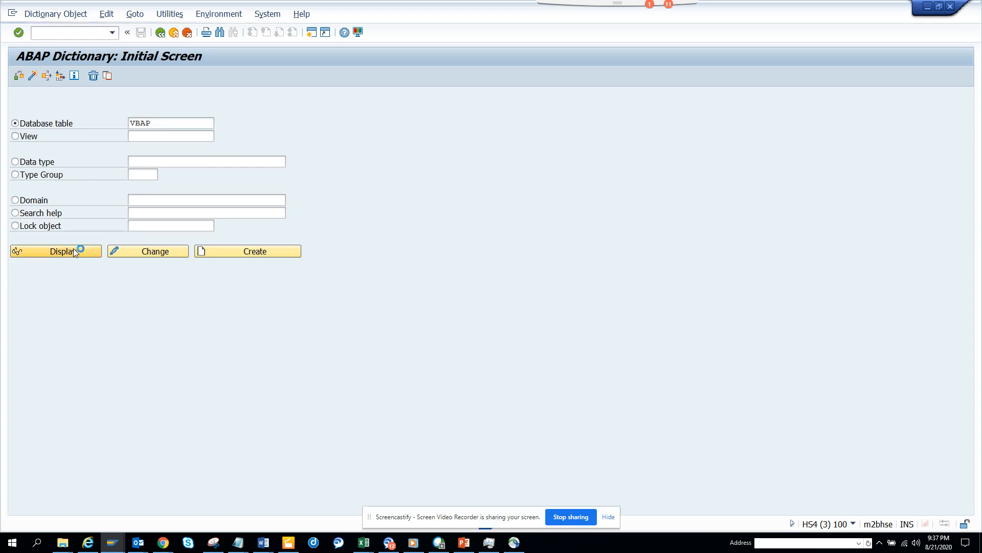
click(55, 250)
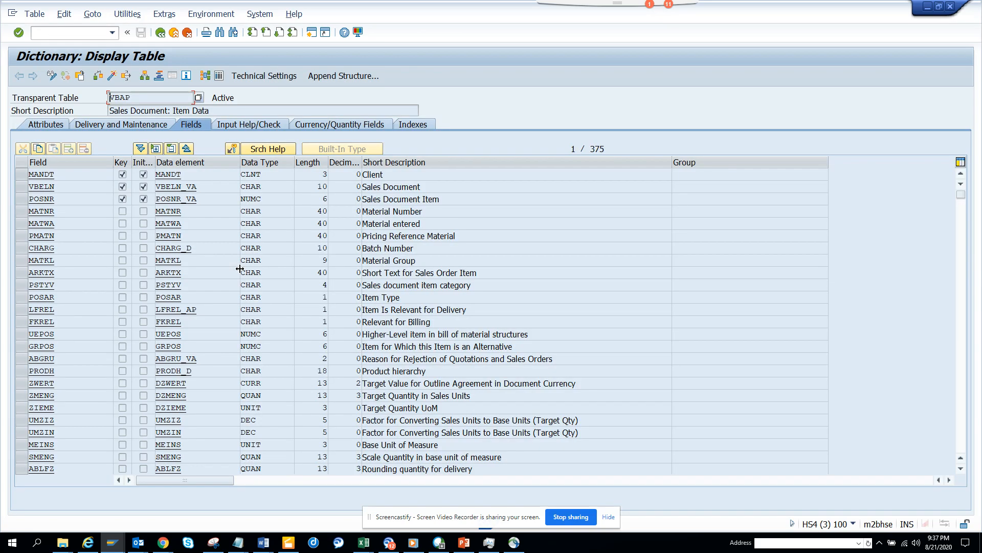
Fill Field Name1–4 with VBELN, POSNR, netpr and kunnr, with Exclude ticked
click(42, 199)
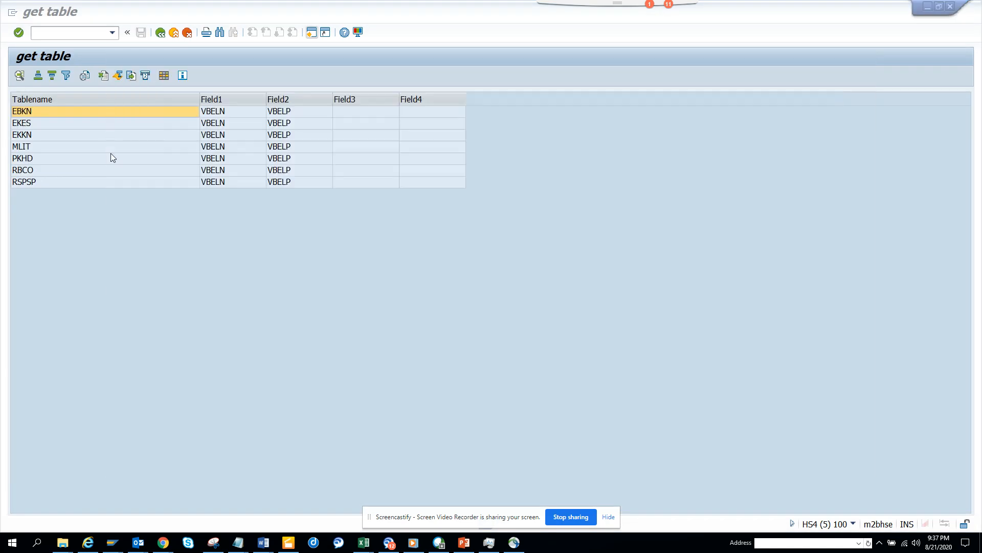
click(183, 75)
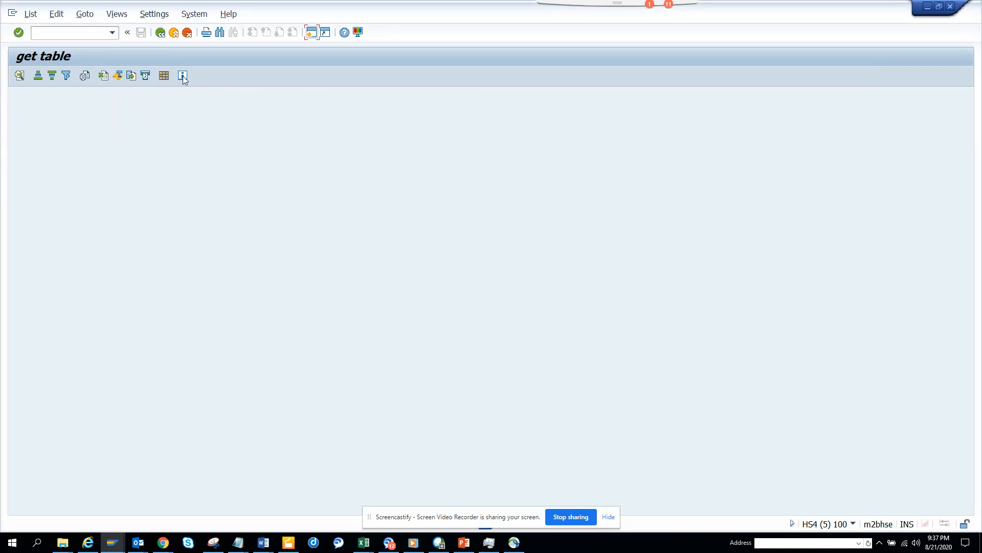
click(183, 75)
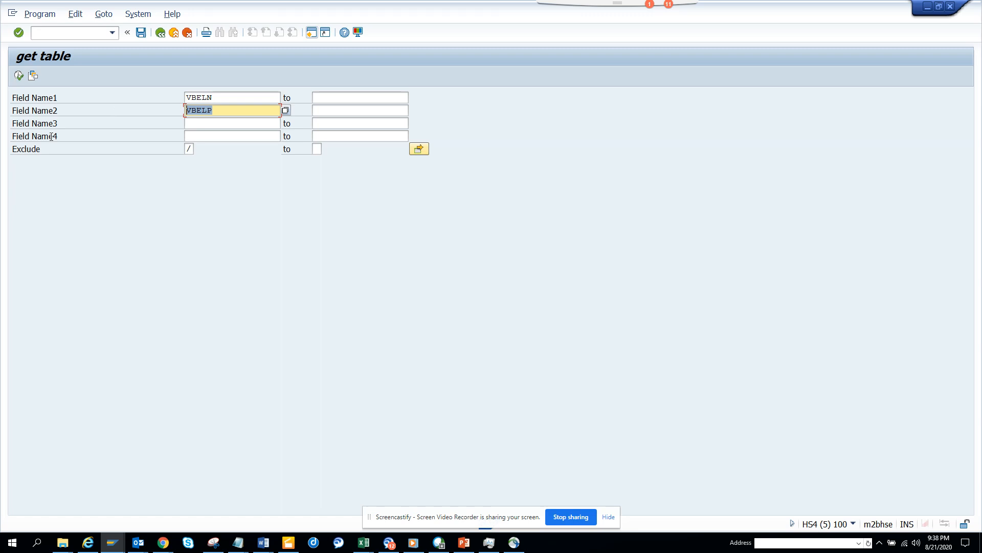
text(POSNR)
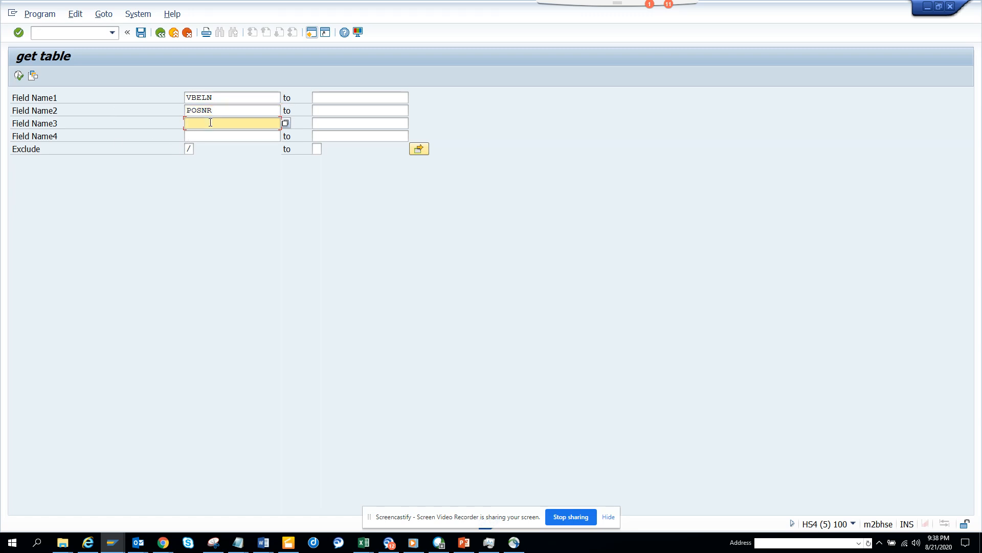
text(netpr)
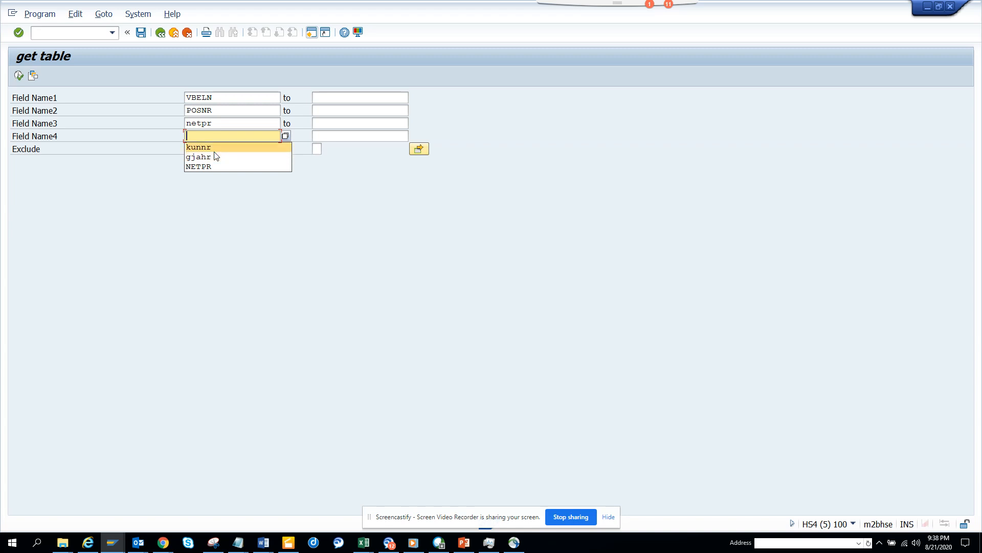
click(198, 147)
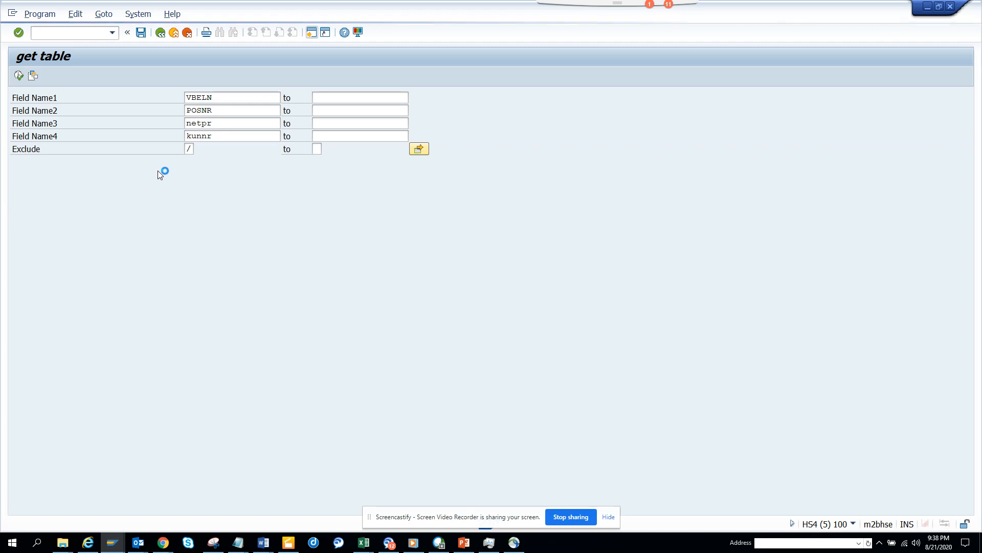
mouse_move(243, 174)
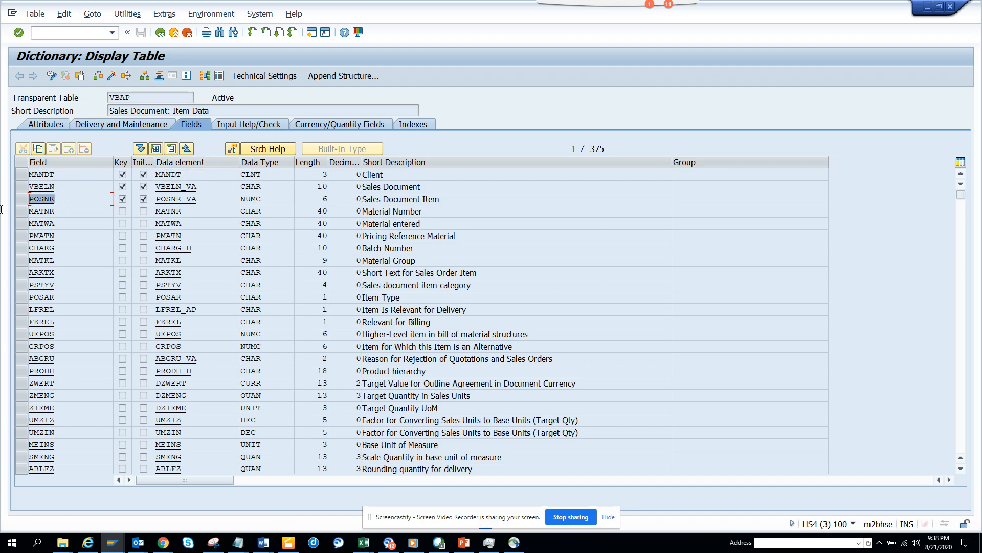
mouse_move(104, 213)
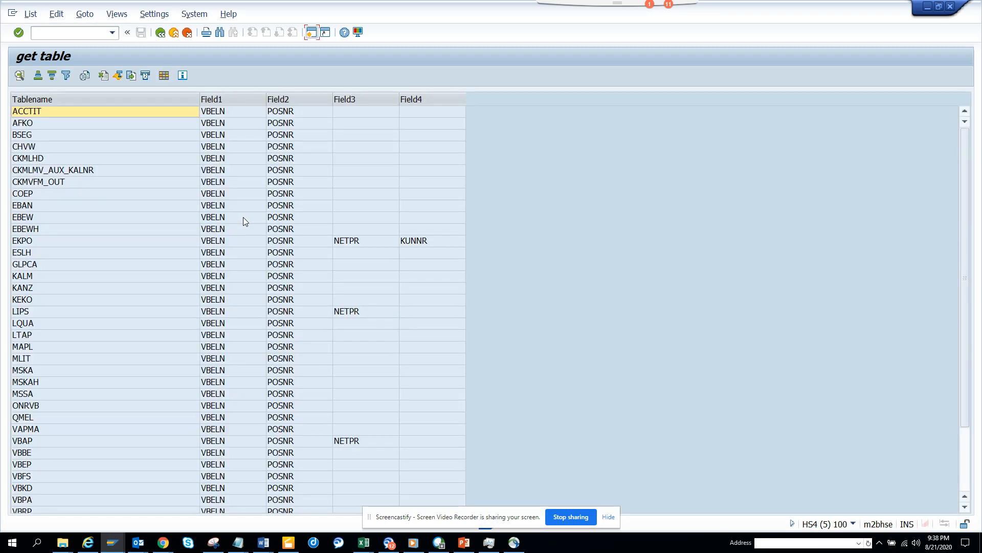
mouse_move(178, 248)
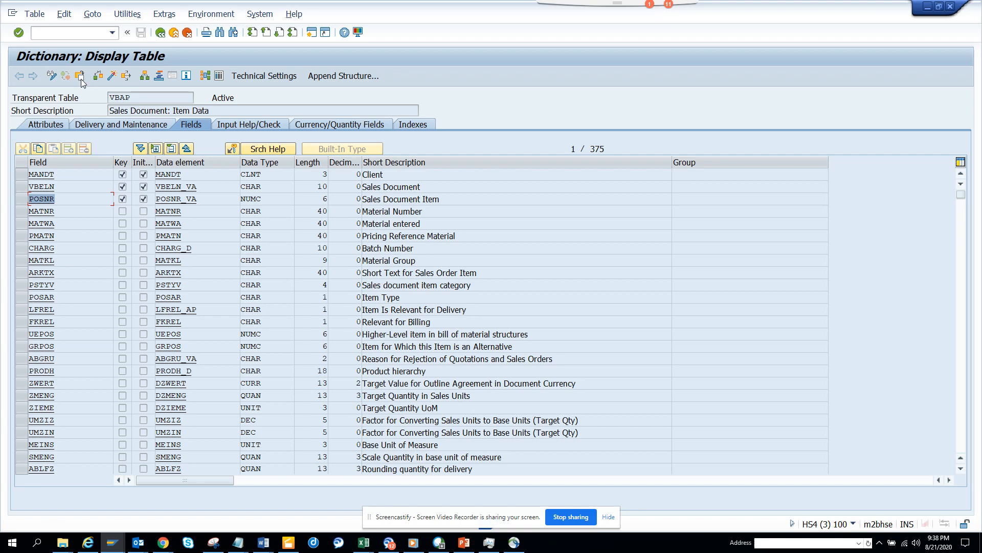
Display the EKPO table definition in the dictionary
click(81, 76)
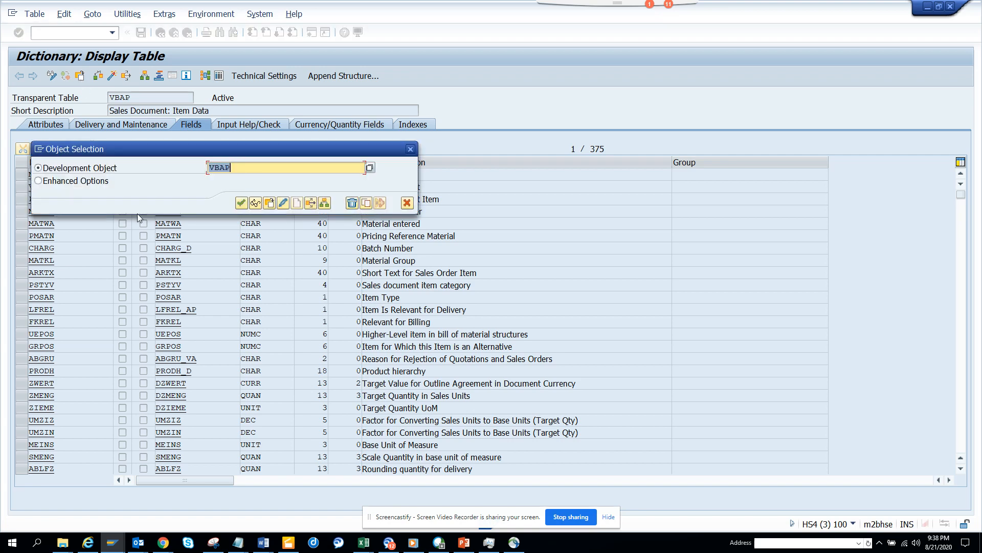
text(ekpo)
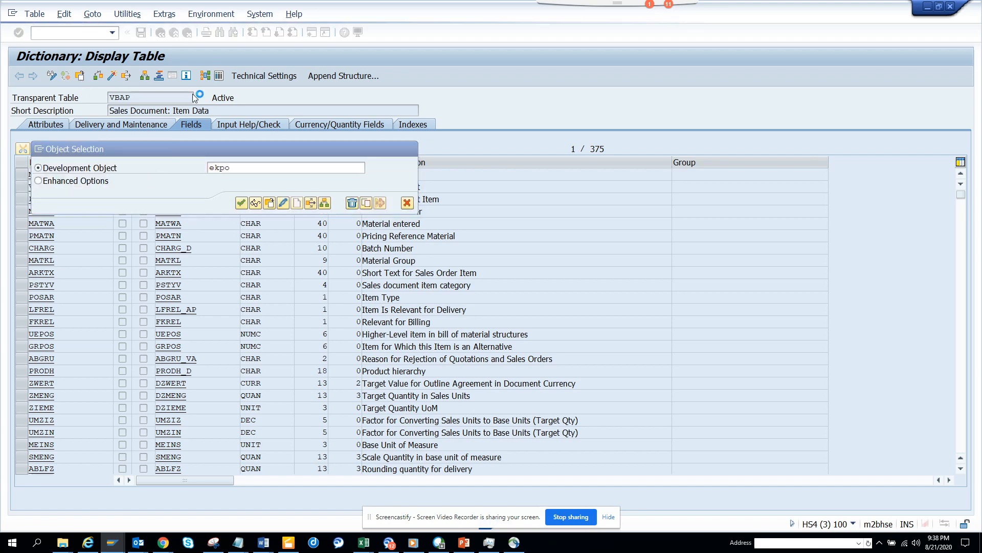
click(241, 203)
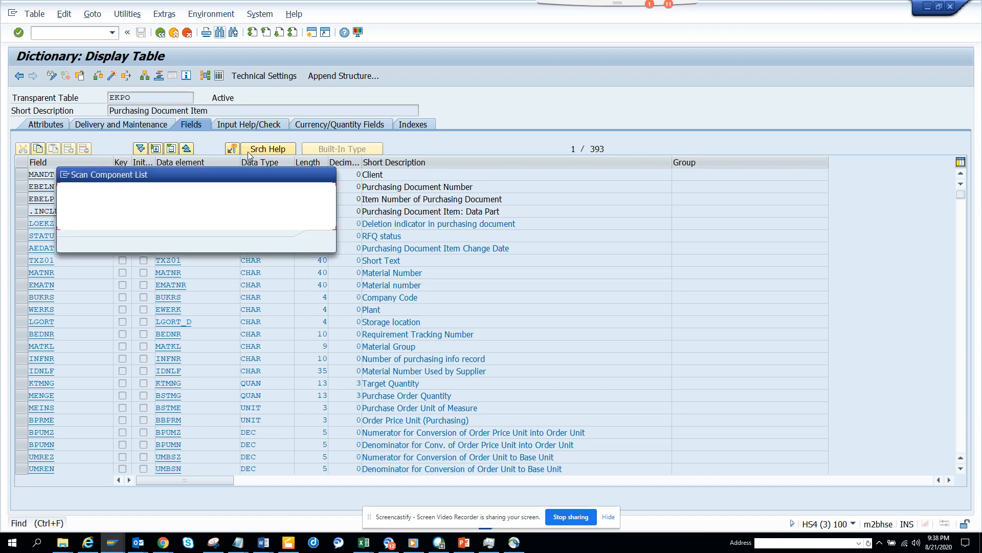
Search EKPO's field list for vbeln and mark the DISUB_VBELN entry
text(vbeln)
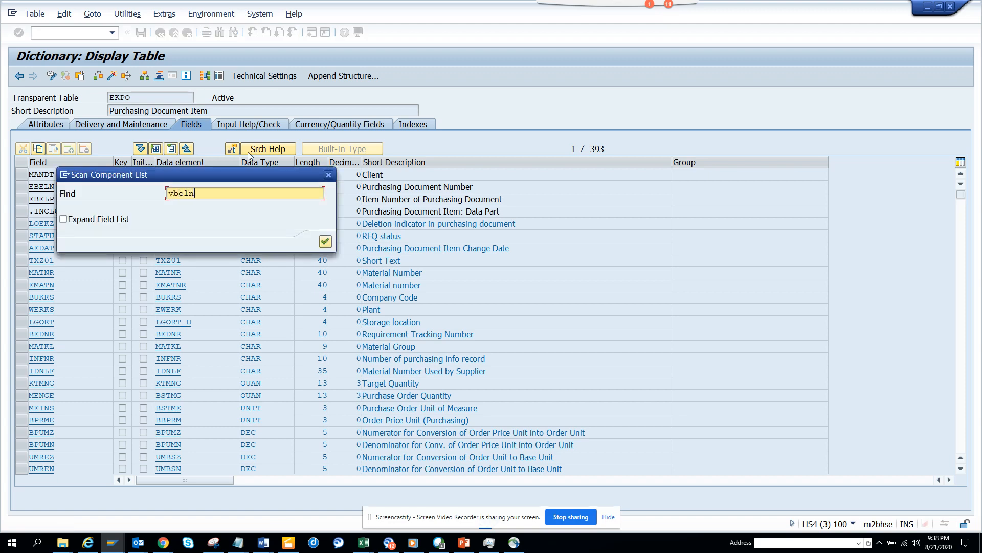
click(325, 241)
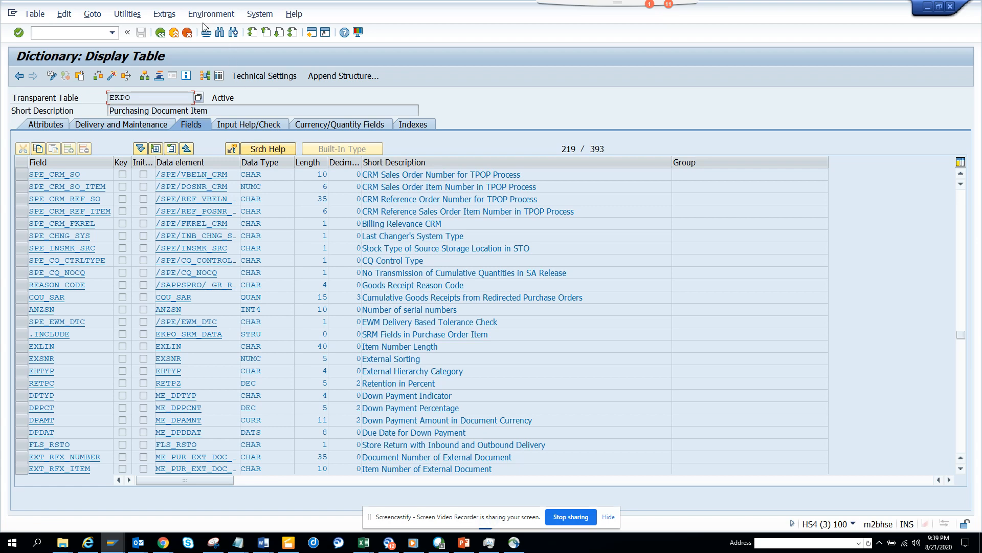
scroll(down, 3)
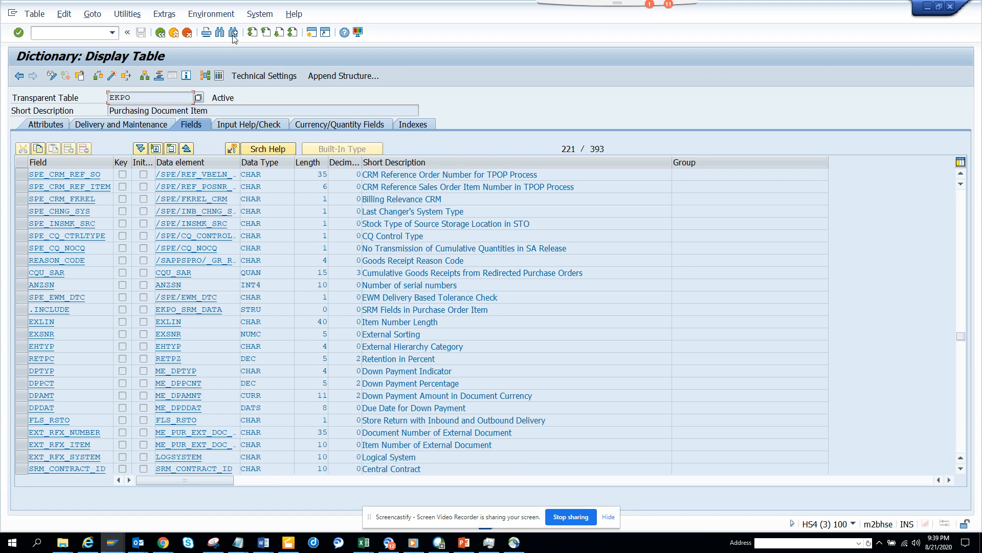
scroll(down, 3)
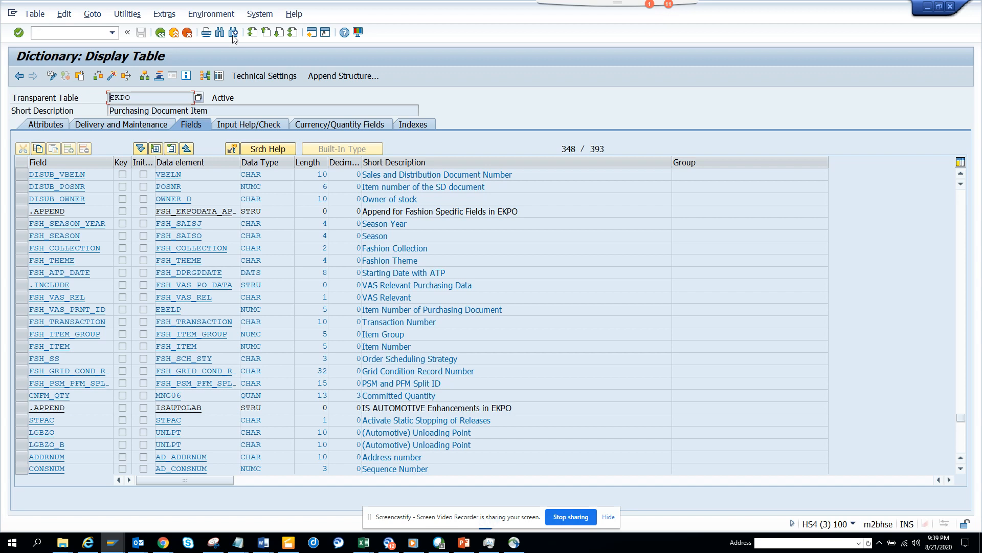
click(168, 174)
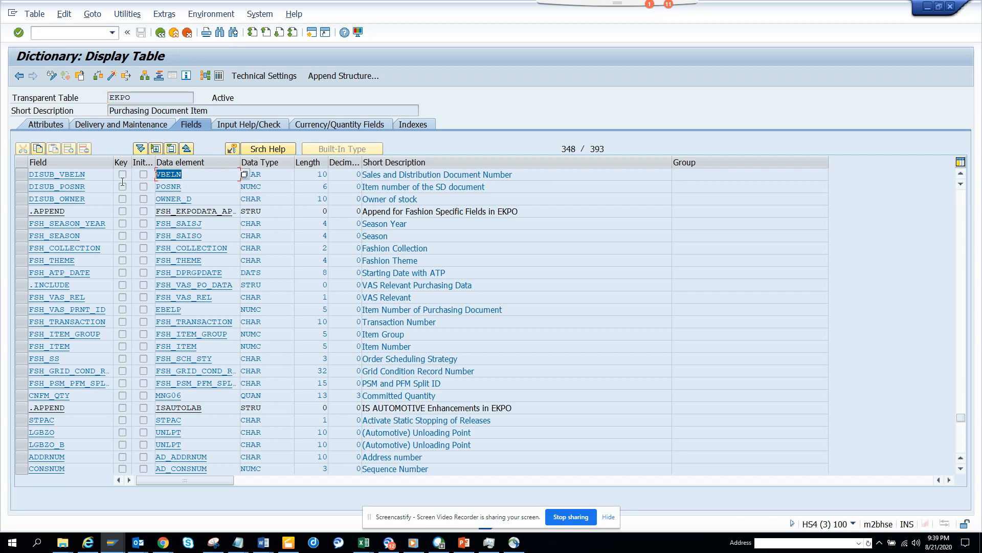
mouse_move(221, 56)
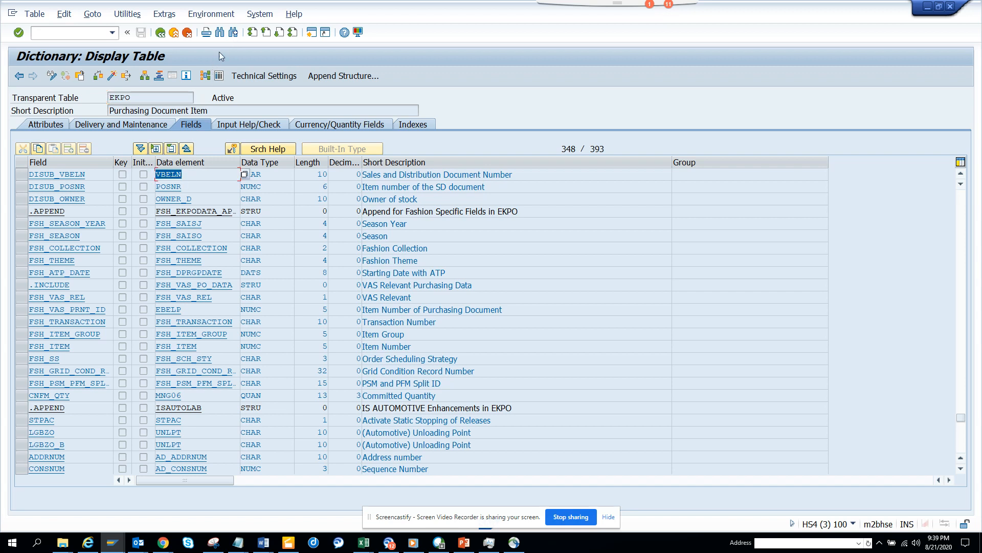
mouse_move(217, 32)
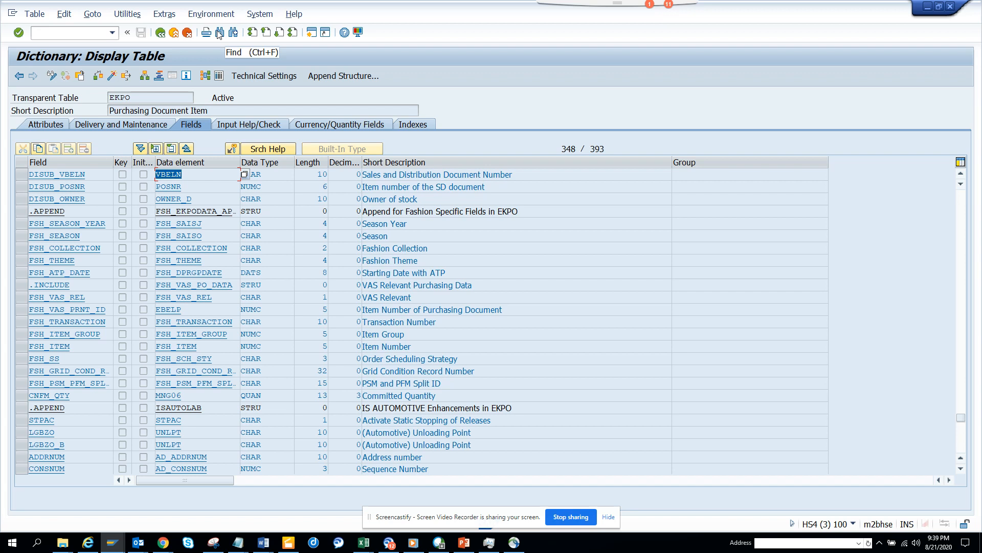
mouse_move(206, 184)
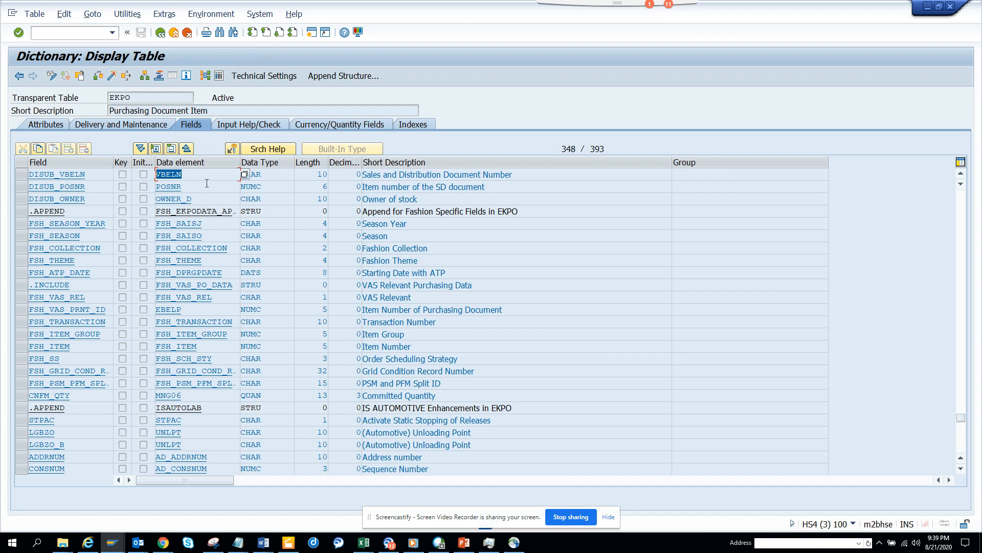
mouse_move(232, 32)
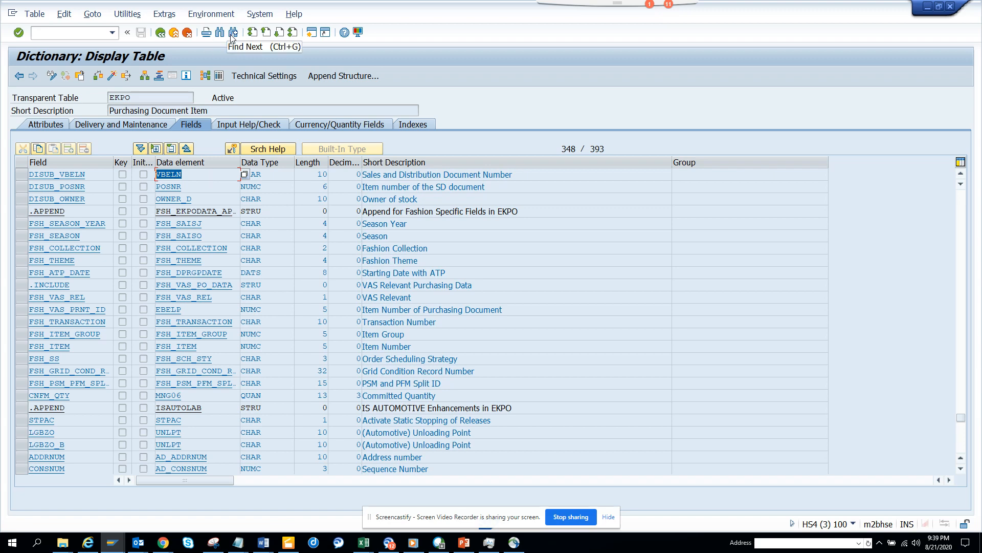
click(232, 31)
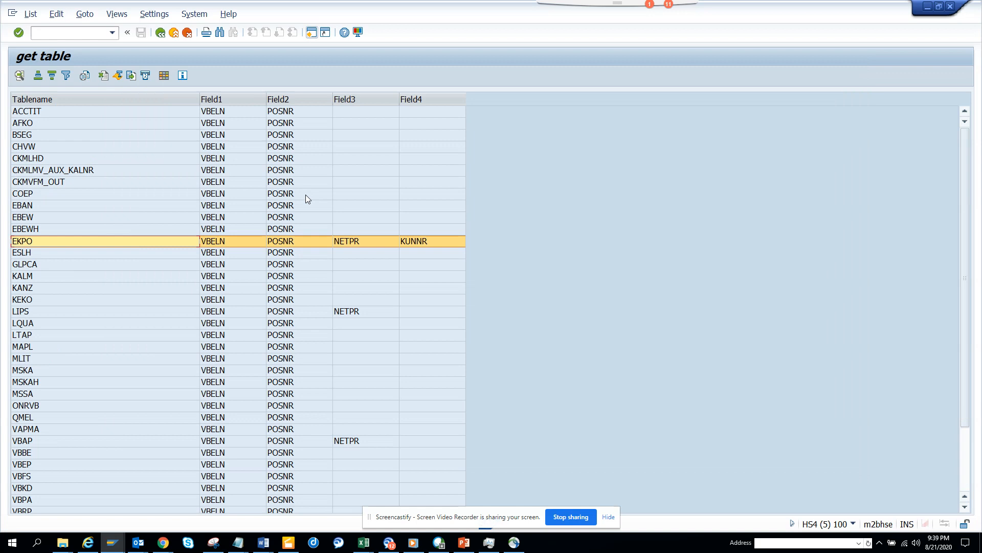
mouse_move(366, 447)
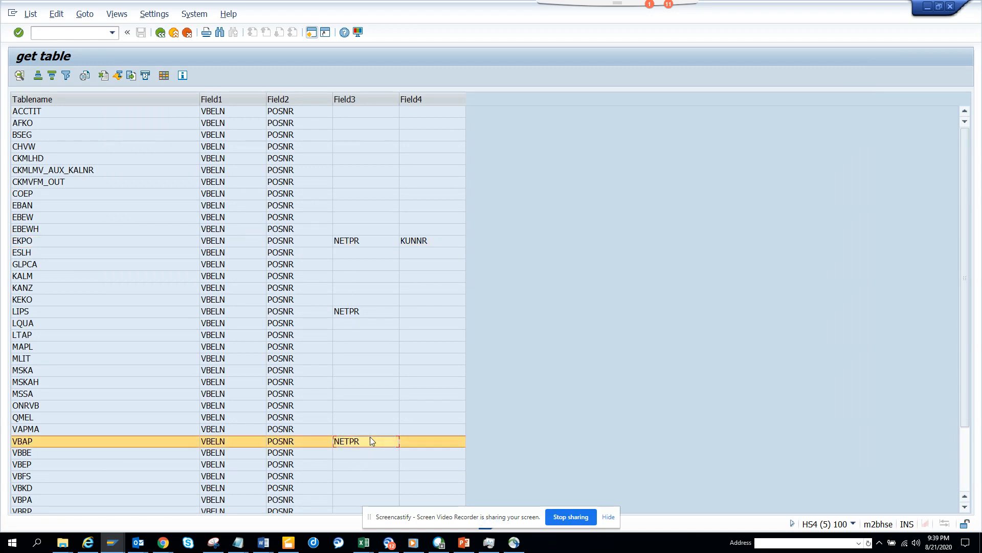
Scroll the results down to ZST8_SIMPLE_ITEM and back to the top
scroll(down, 3)
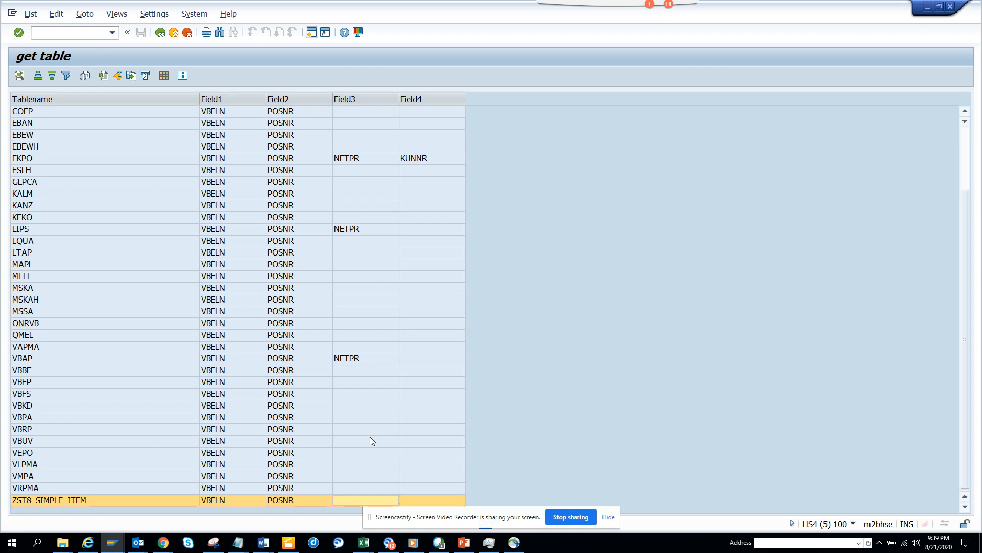
scroll(up, 3)
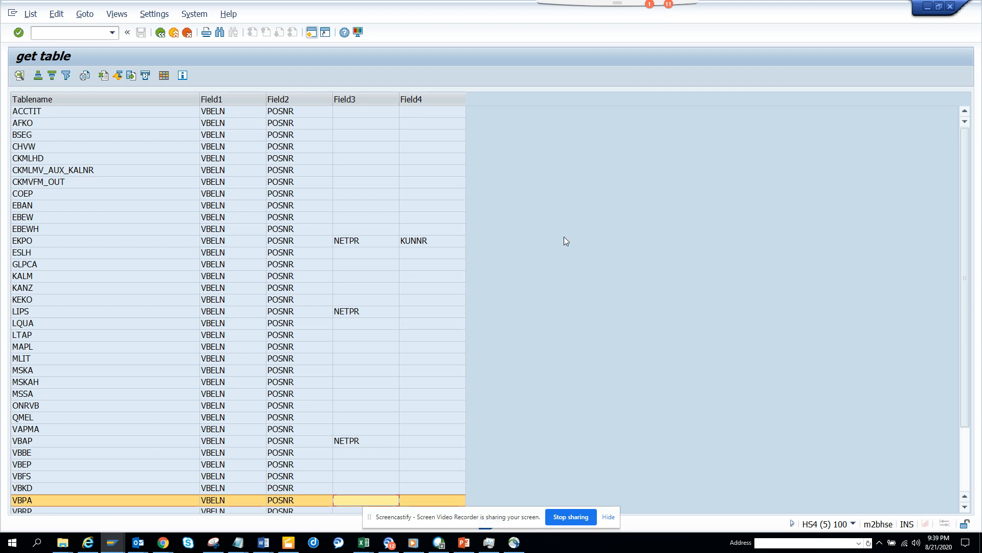
mouse_move(429, 433)
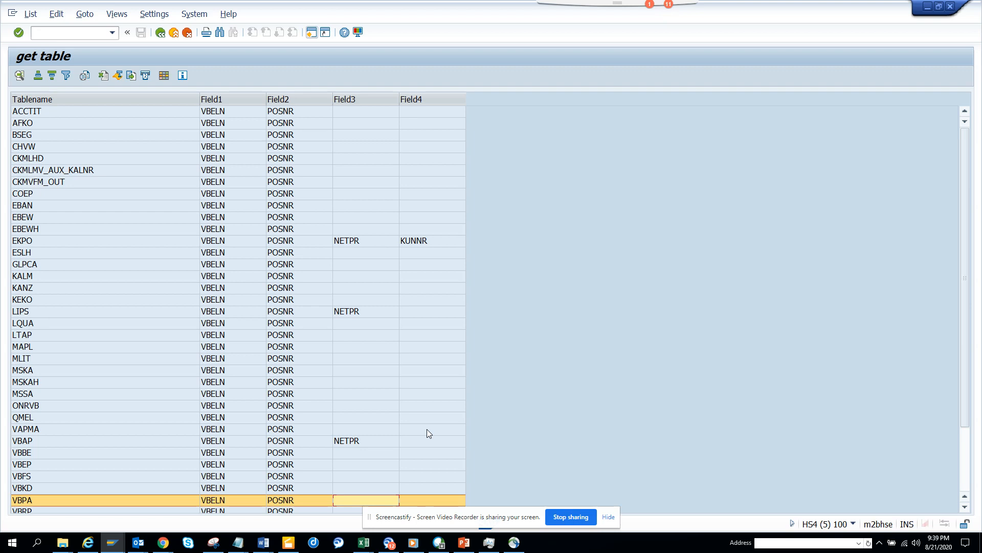
mouse_move(564, 477)
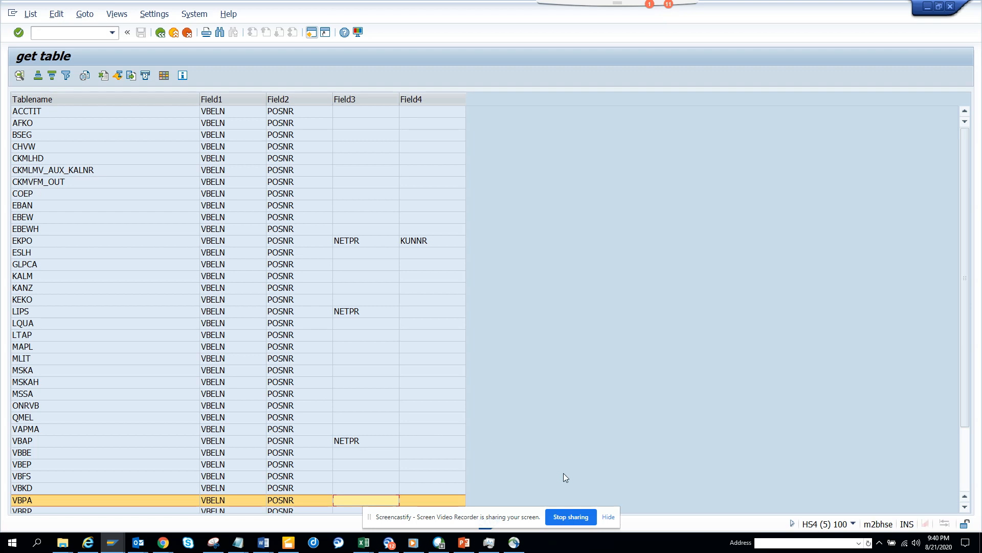